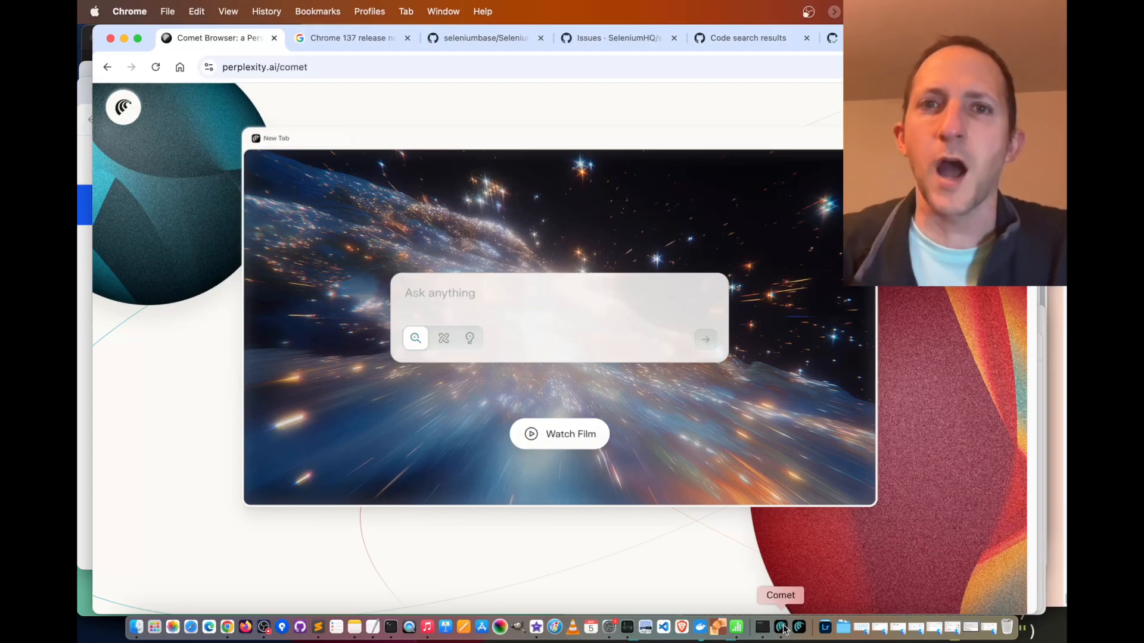
Step: Run python raw_gitlab.py --comet so the GitLab example passes in 16.32 seconds
left_click(783, 628)
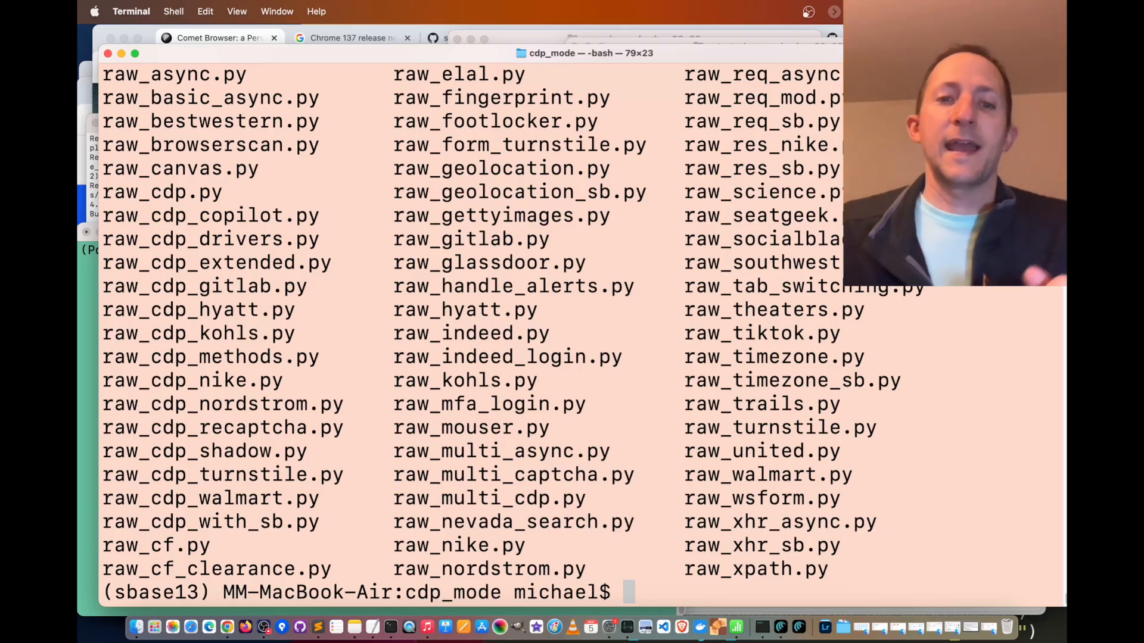
type("python")
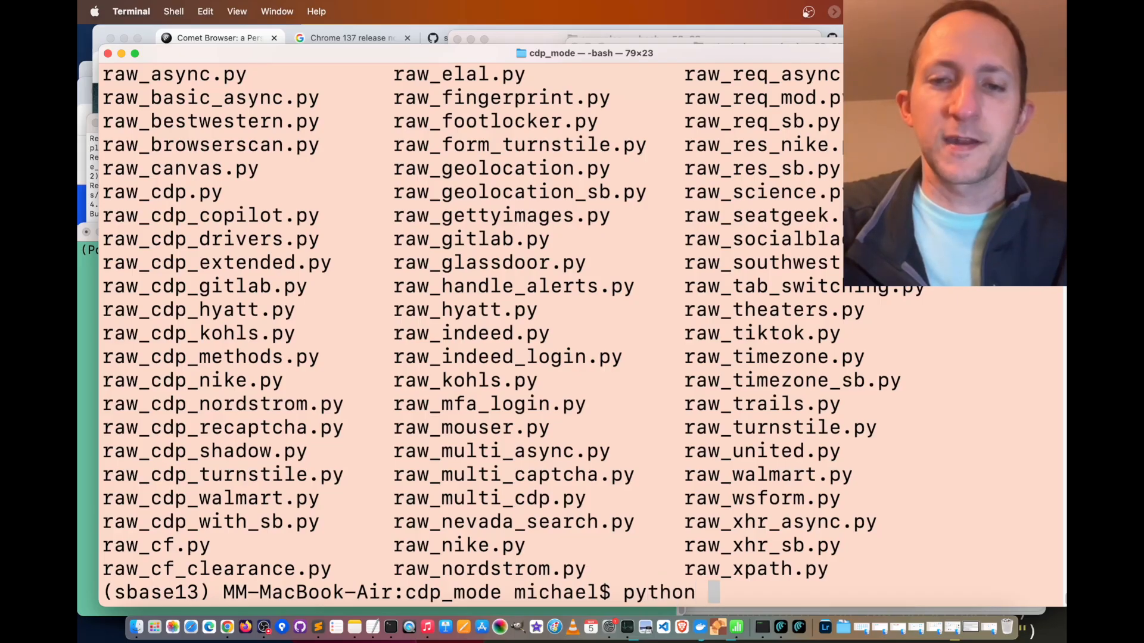
type("raw_")
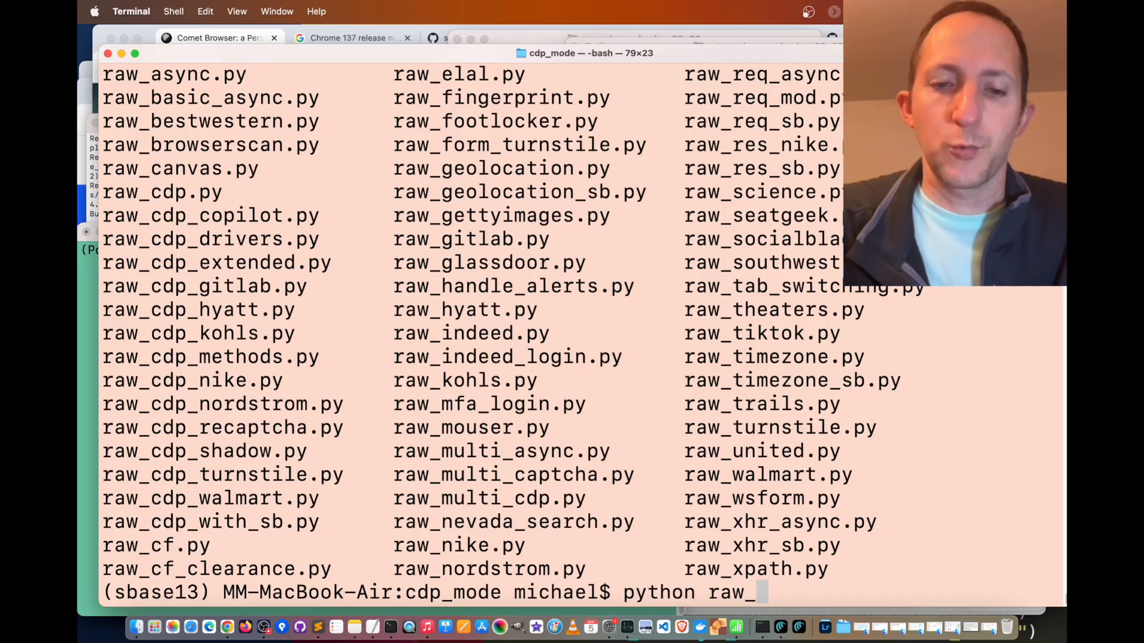
type("gitlab.py --comet")
type("python")
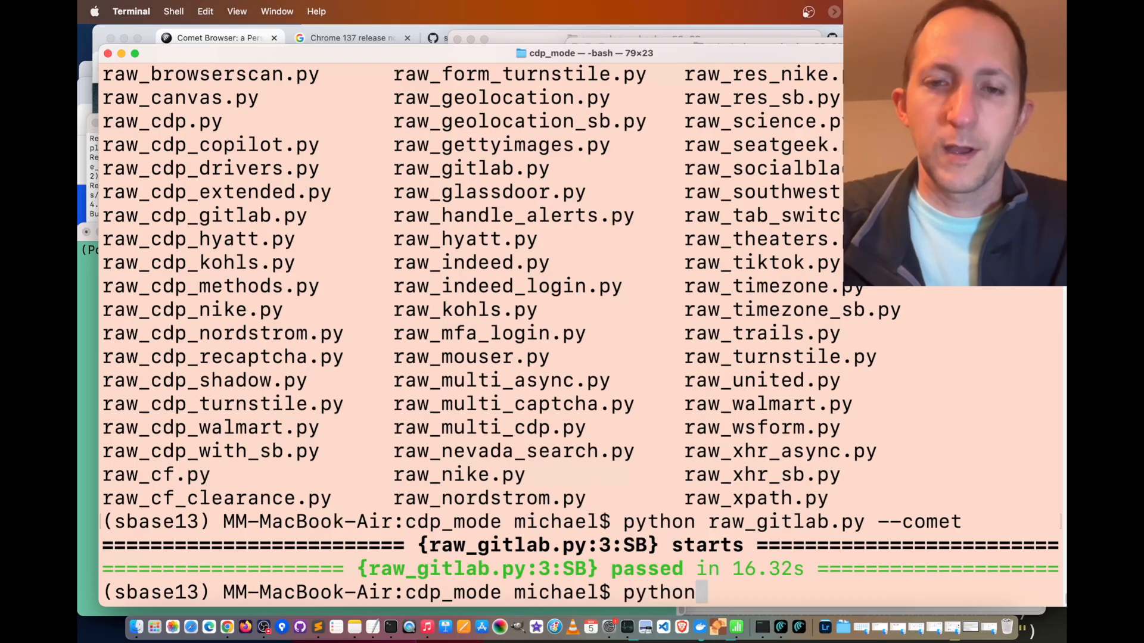
Step: Run python raw_glassdoor.py --comet until it passes, then cd up to examples
type("raw_glassdoor.py")
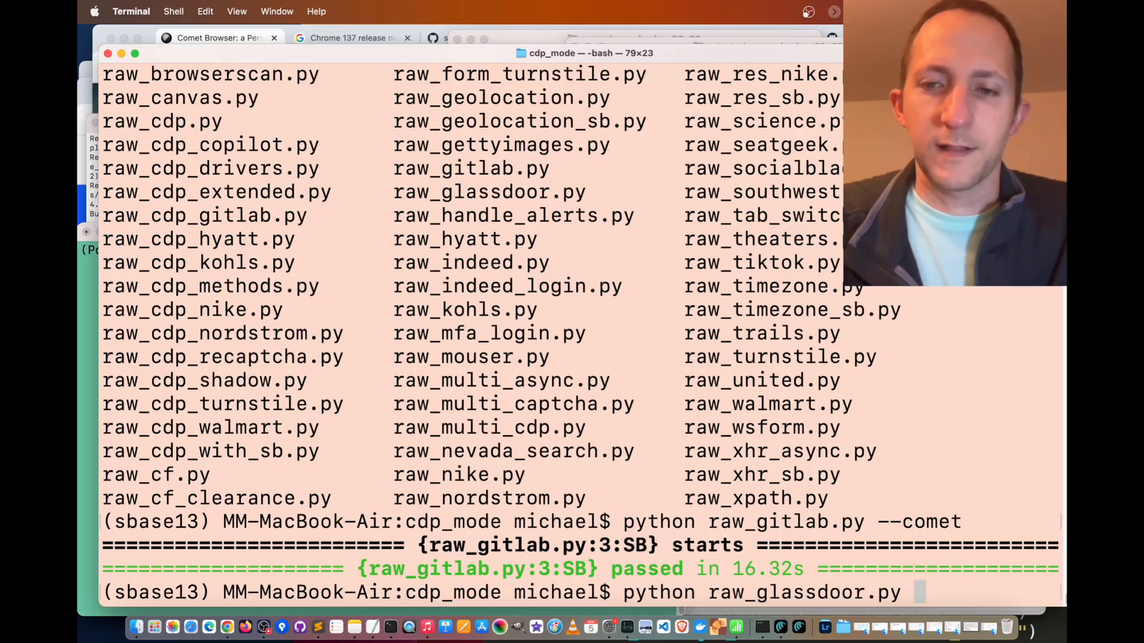
key("Return")
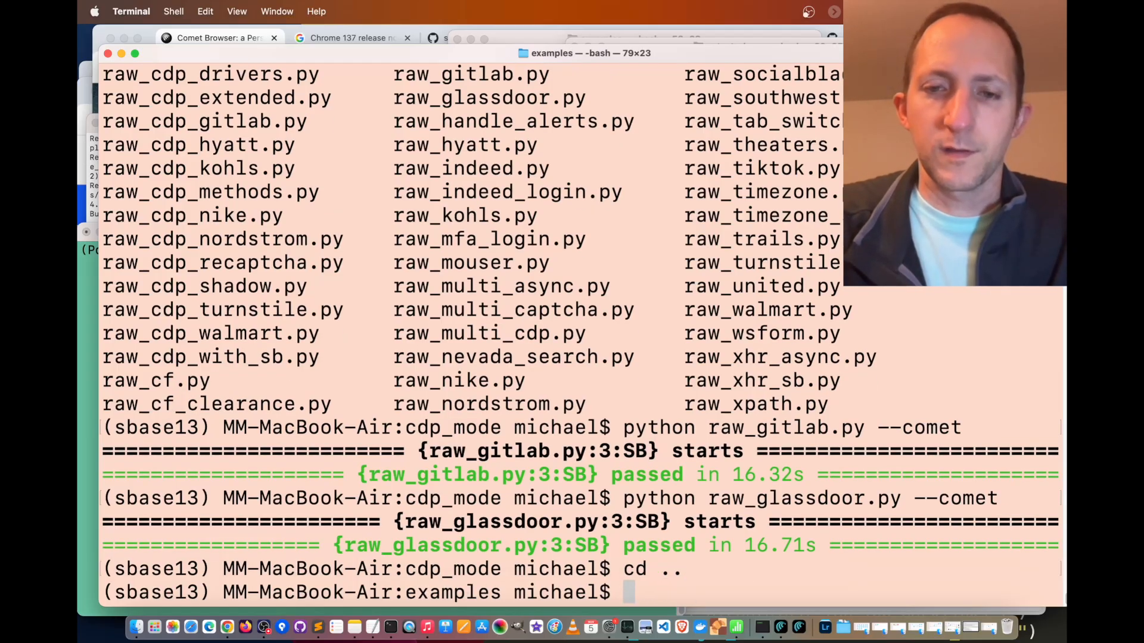
Step: Run raw_order_tickets.py --comet to list Jerry Seinfeld events, then cd back into cdp_mode
type("python raw_order_tickets.py --comet")
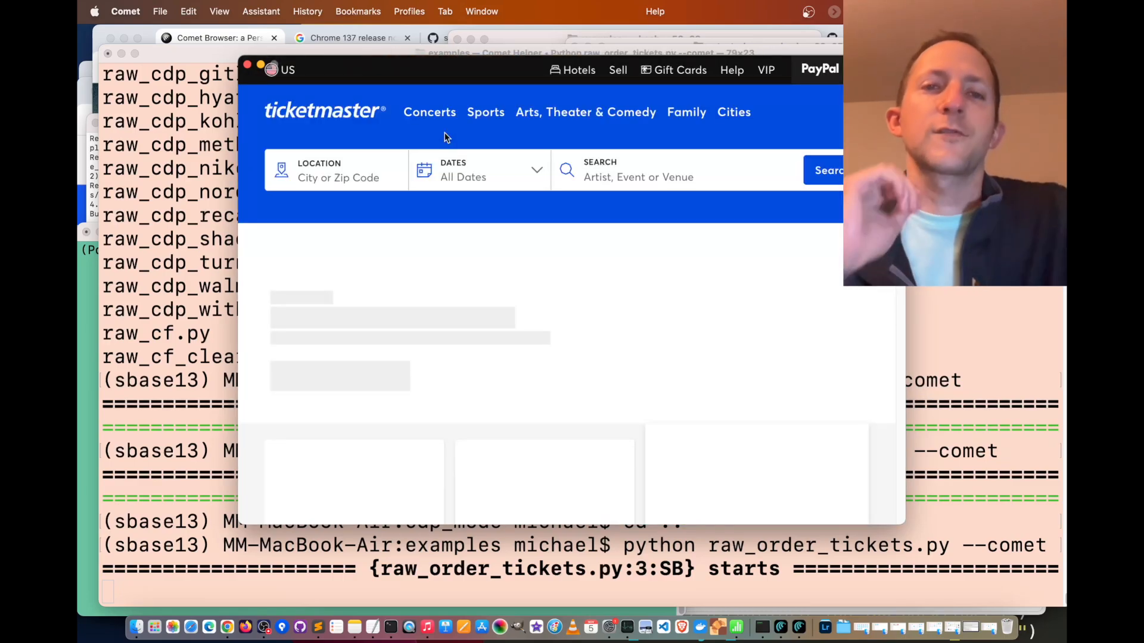
type("j")
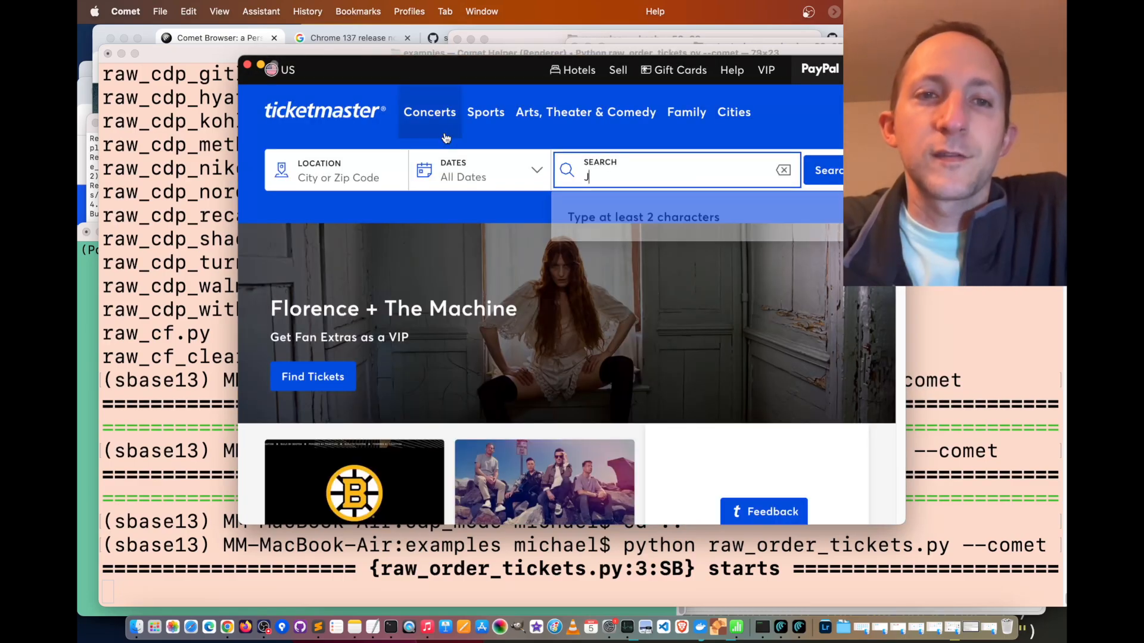
type("Jerry Seinfeld")
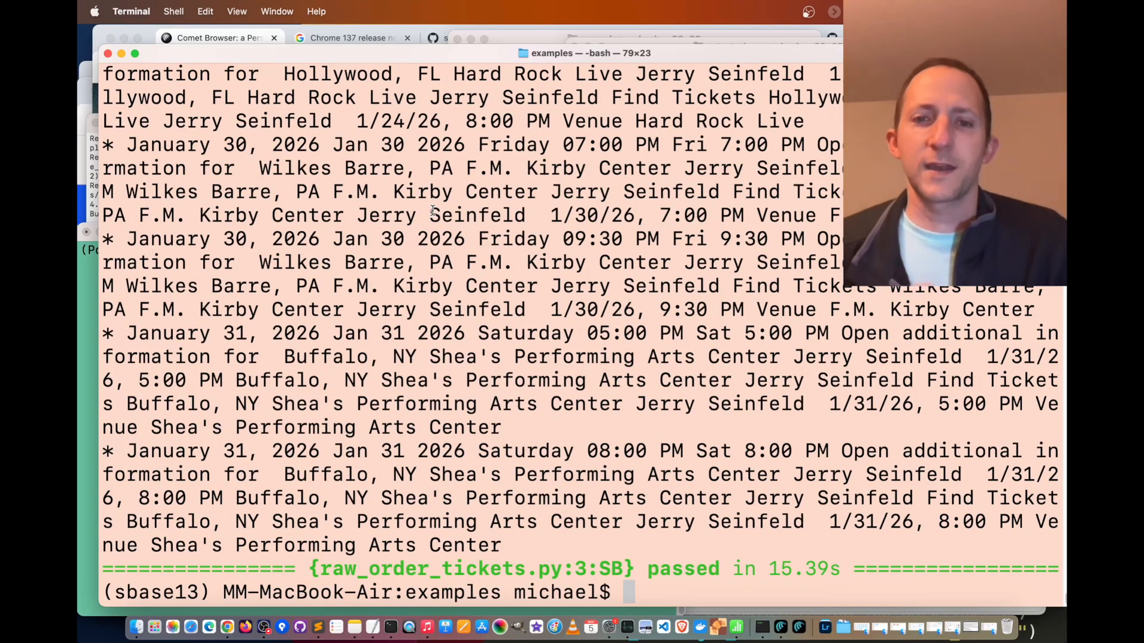
type("cd")
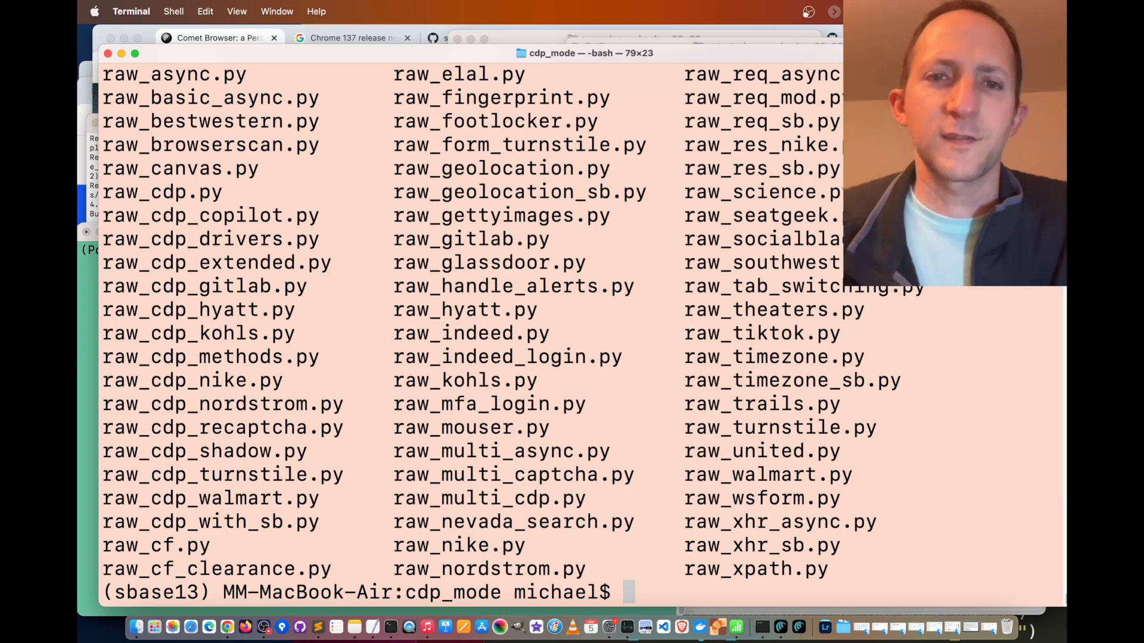
Step: Run raw_hyatt.py --comet to print Hyatt hotels and prices near Anaheim, CA, USA
type("python raw_hyatt.py")
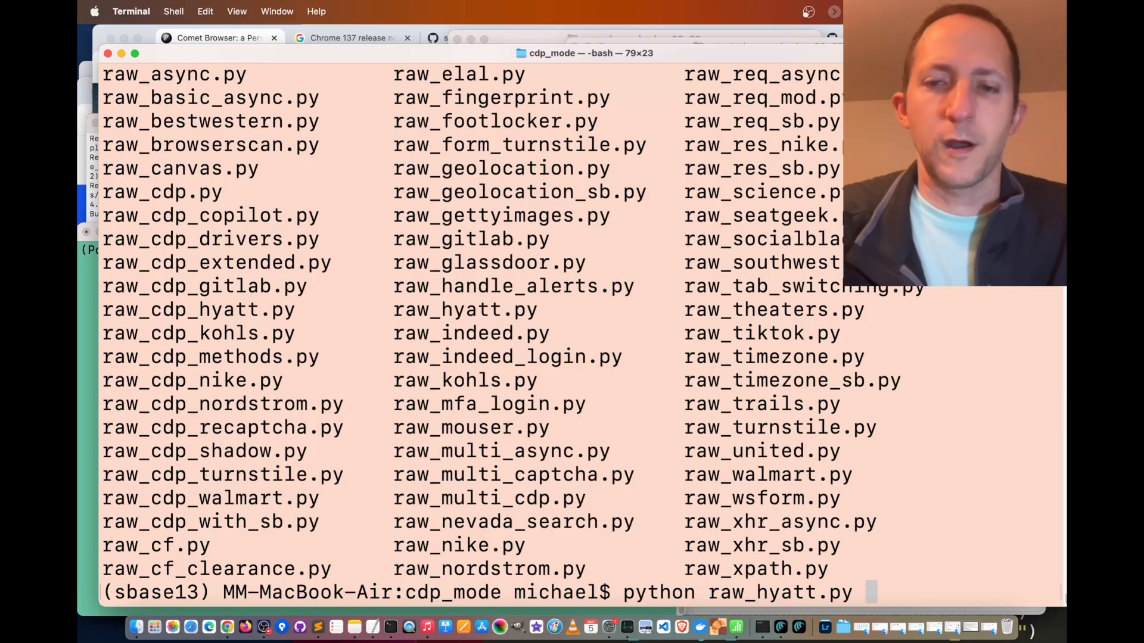
type("--come")
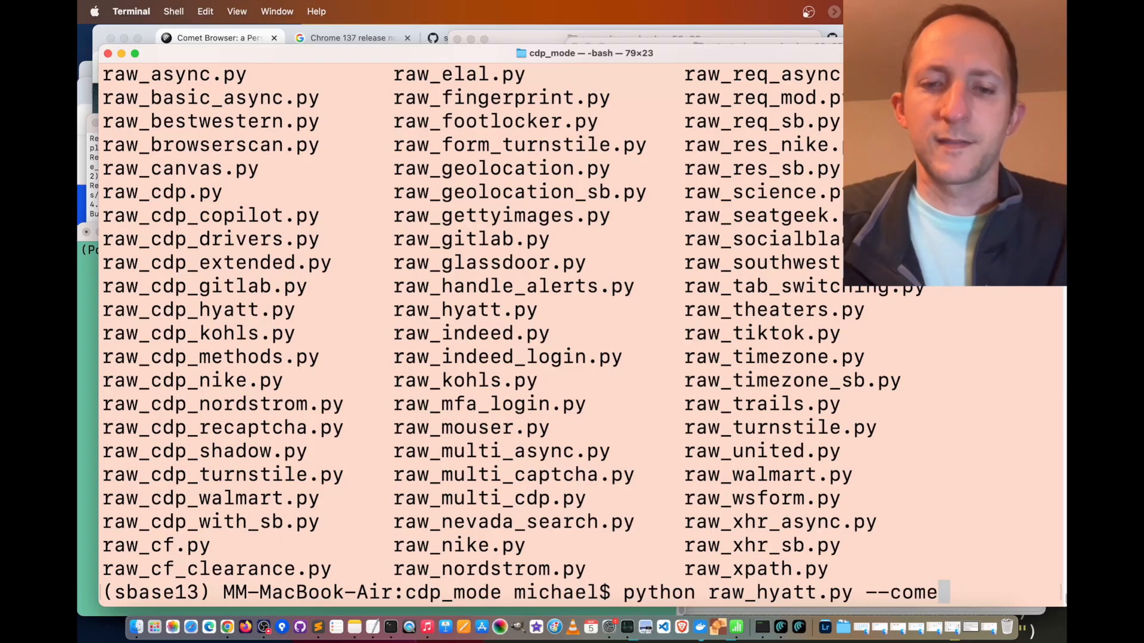
key("enter")
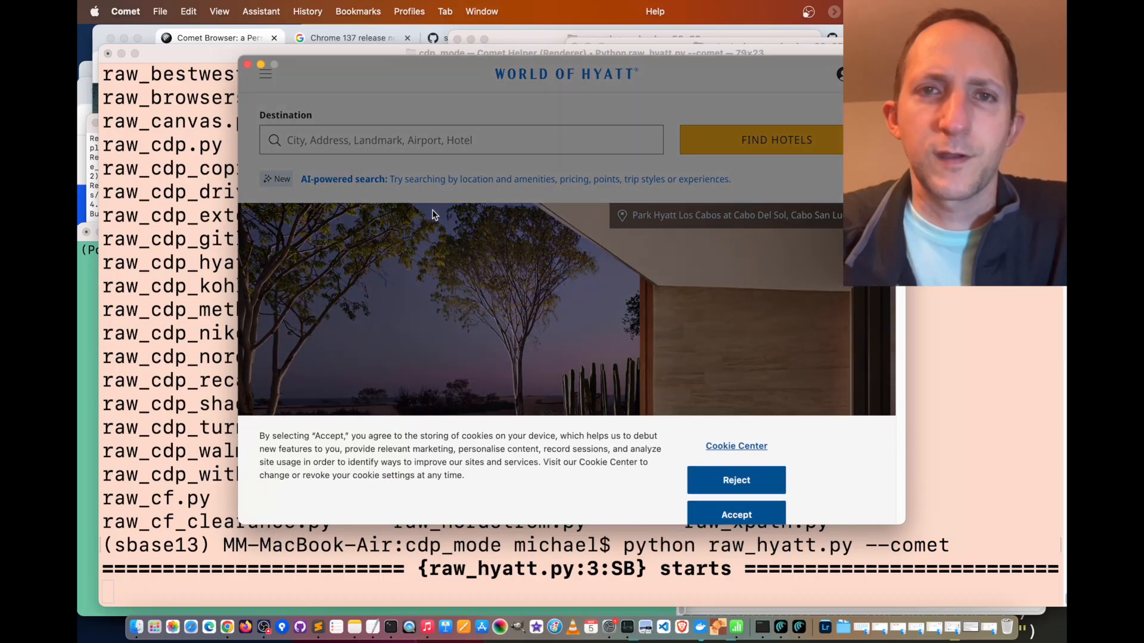
left_click(735, 515)
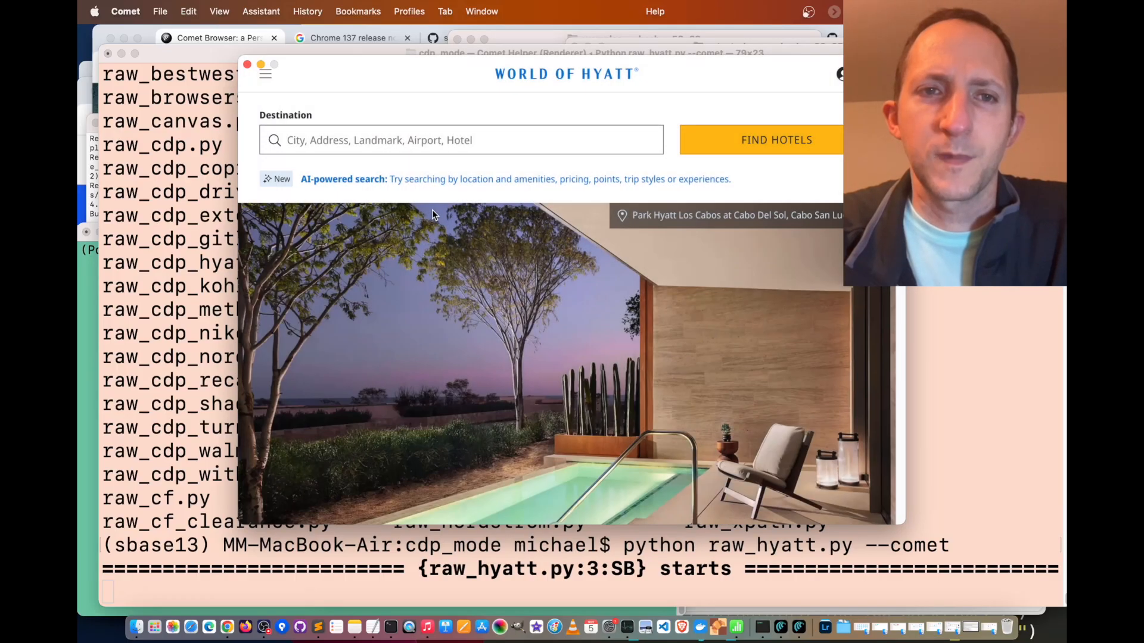
type("Anaheim, CA, USA")
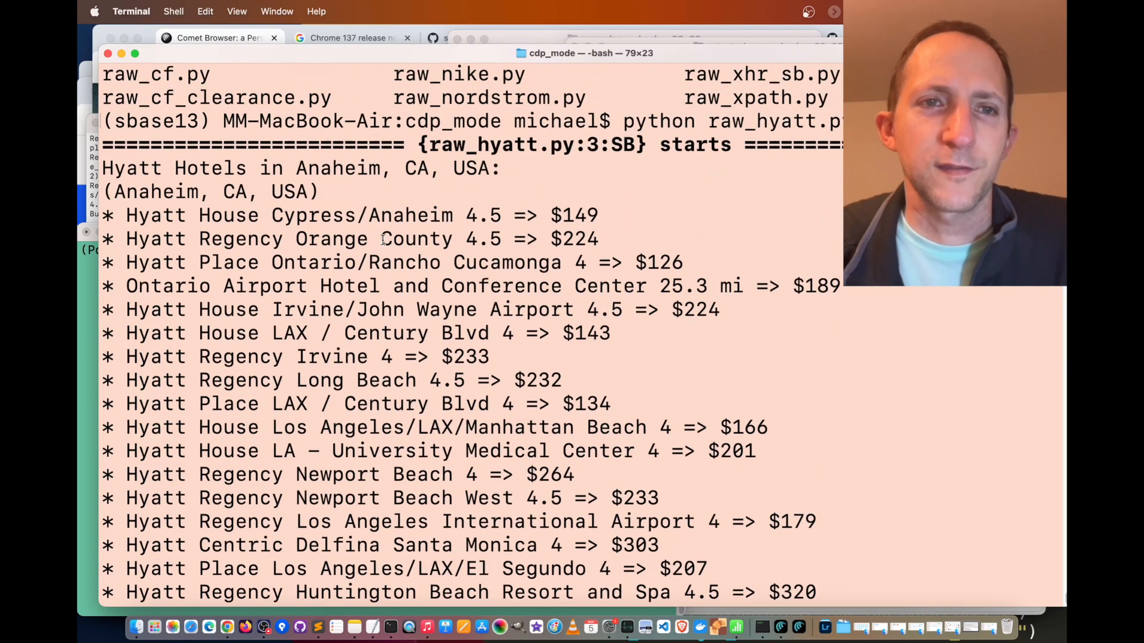
scroll("down", 3)
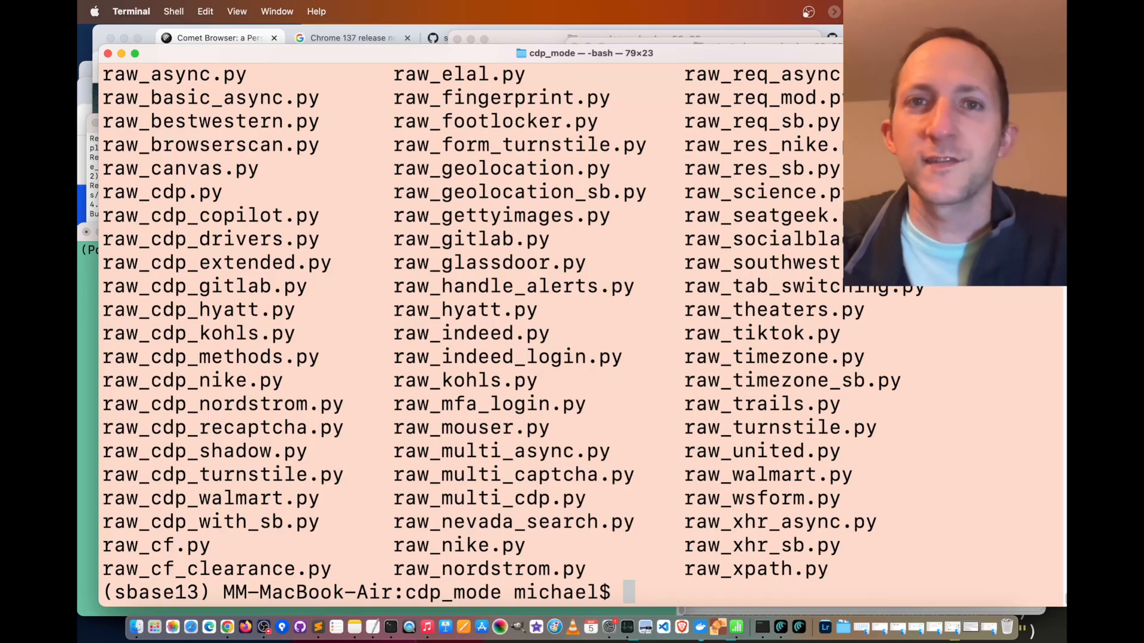
Step: Run raw_nevada_search.py --comet so it lists Laser Tag businesses and passes in 19.57 seconds
type("python raw_nev")
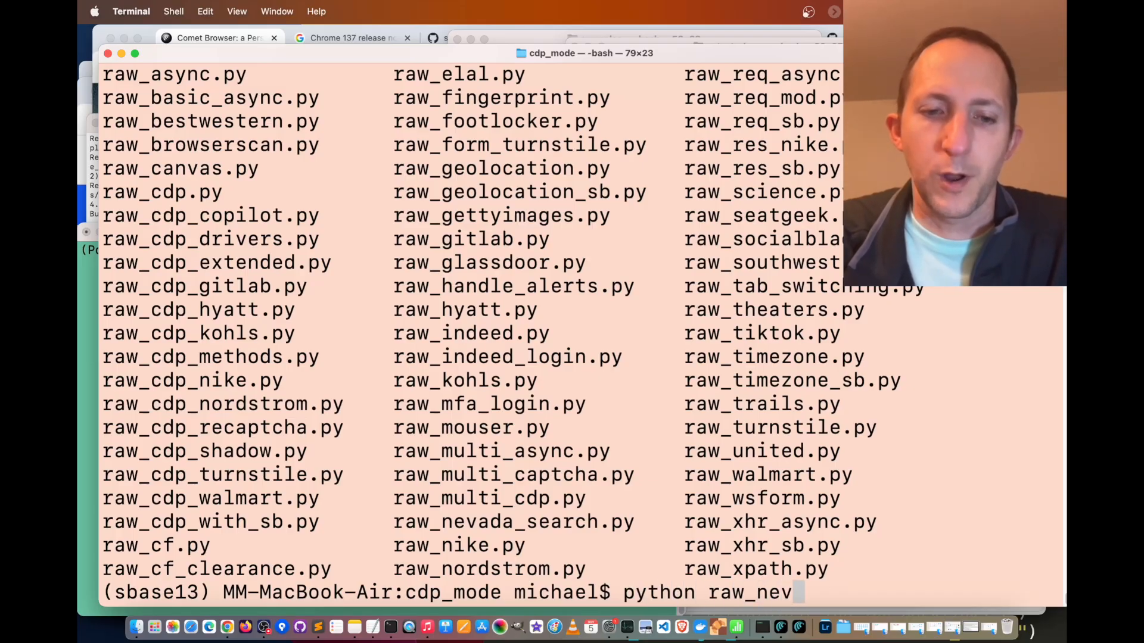
type("ada_search.py --c")
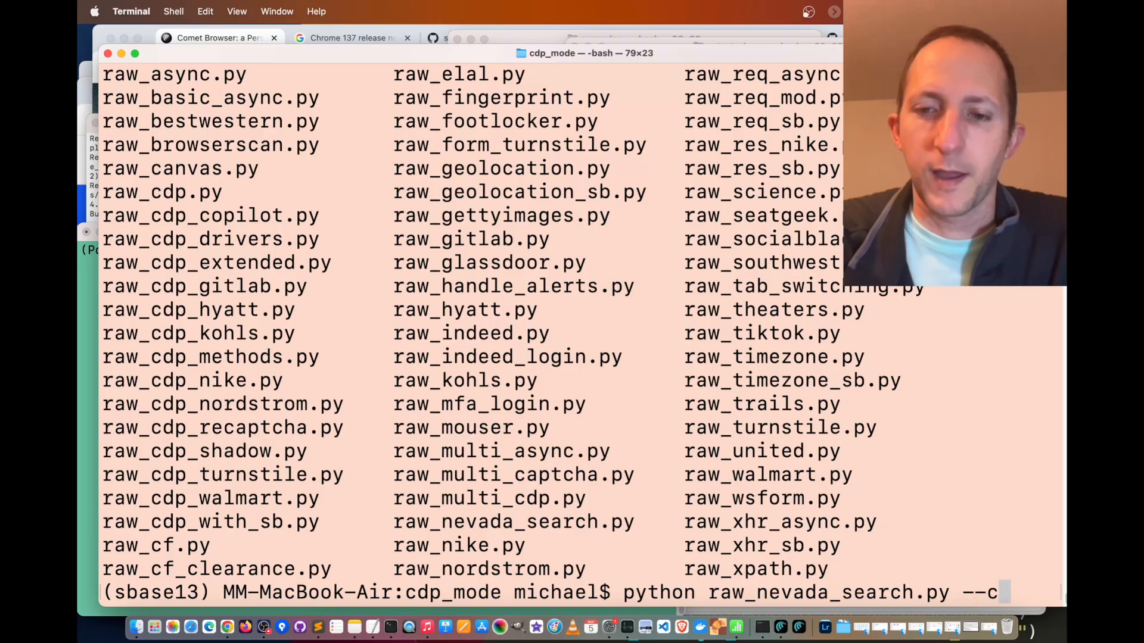
key("enter")
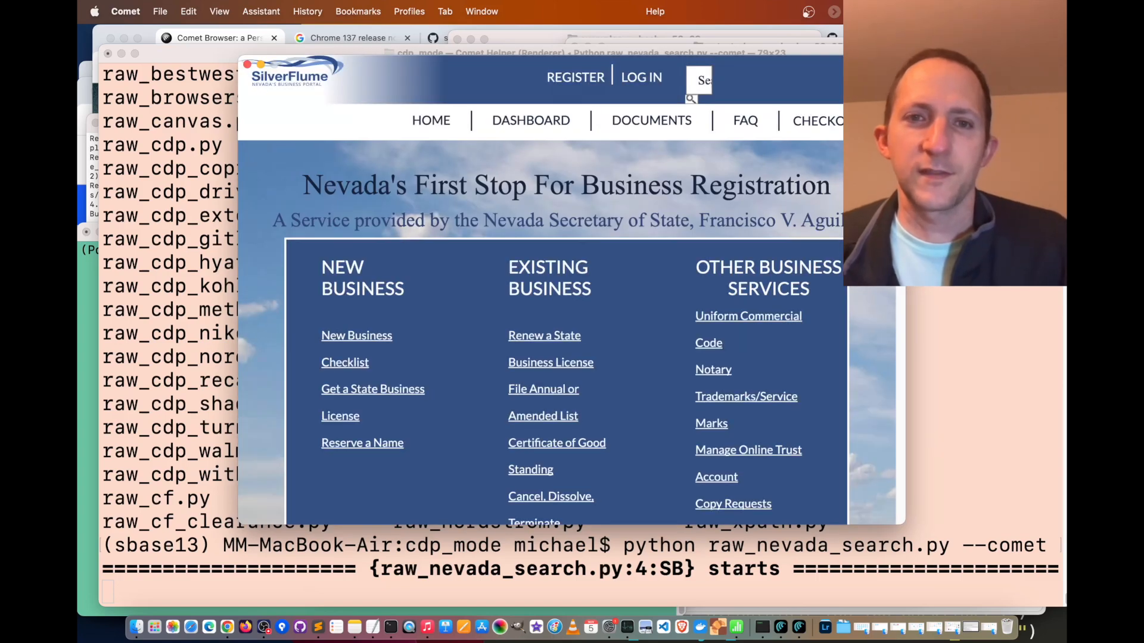
scroll("down", 3)
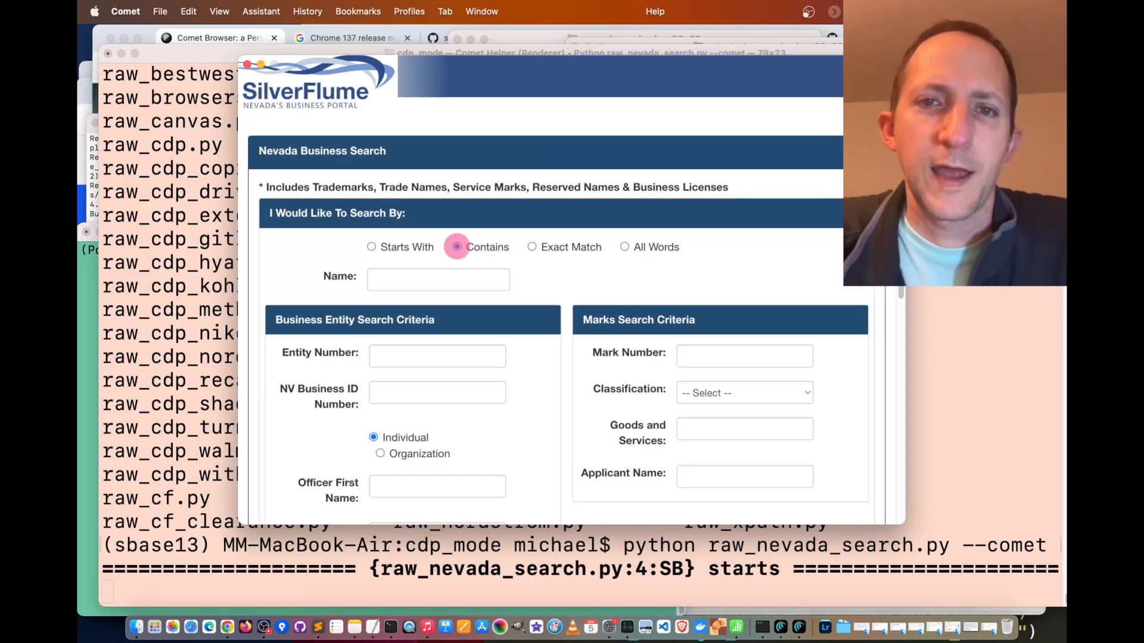
type("Laser Tag")
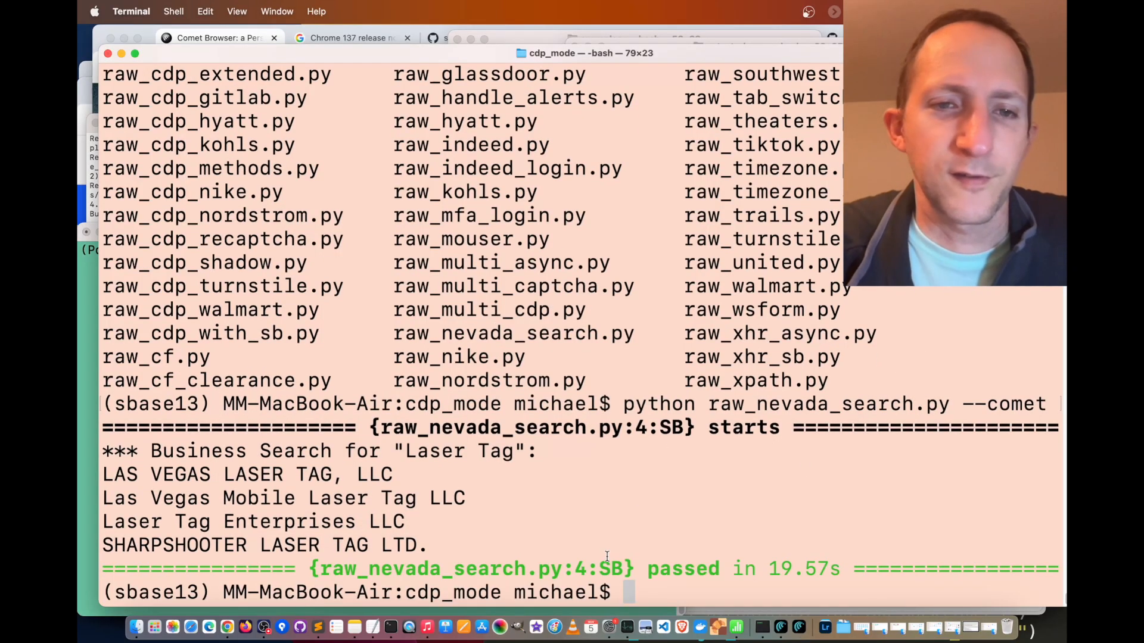
left_click_drag(103, 474, 430, 545)
type("pyt")
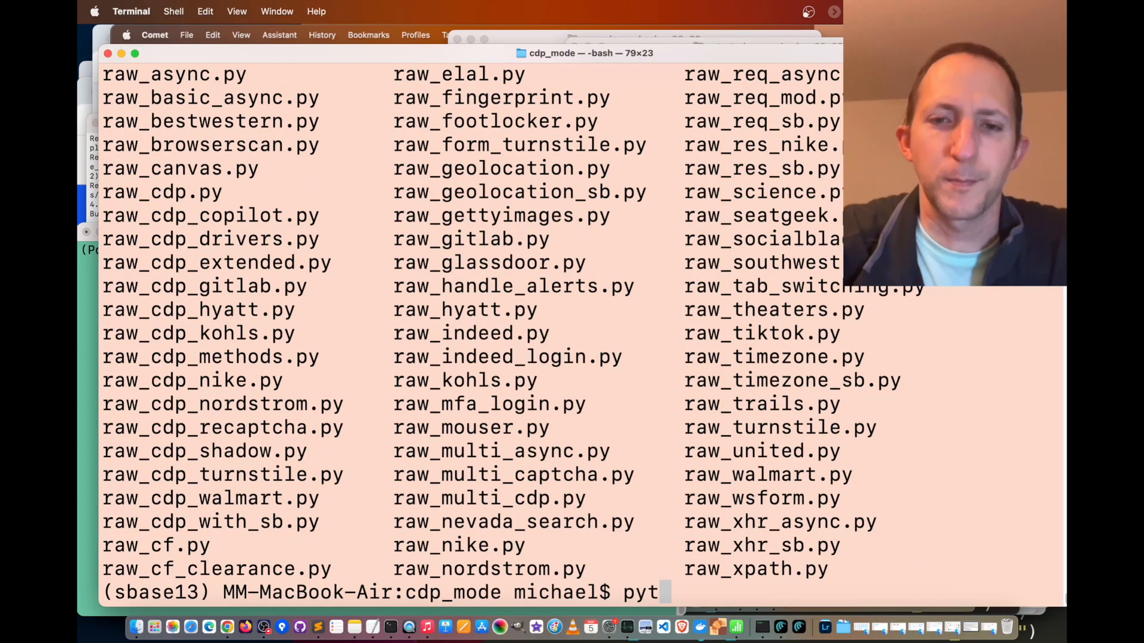
Step: Launch raw_copilot.py --comet, dismissing Copilot's what's-new notice and choosing Think Deeper
type("hon raw_co")
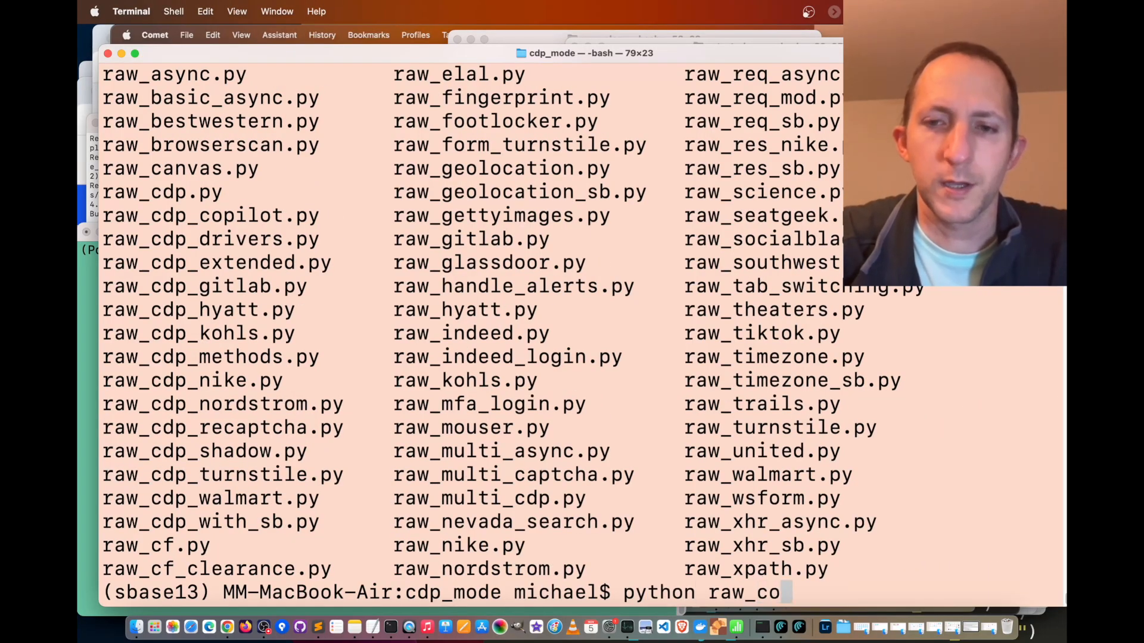
type("pilot.py --comet")
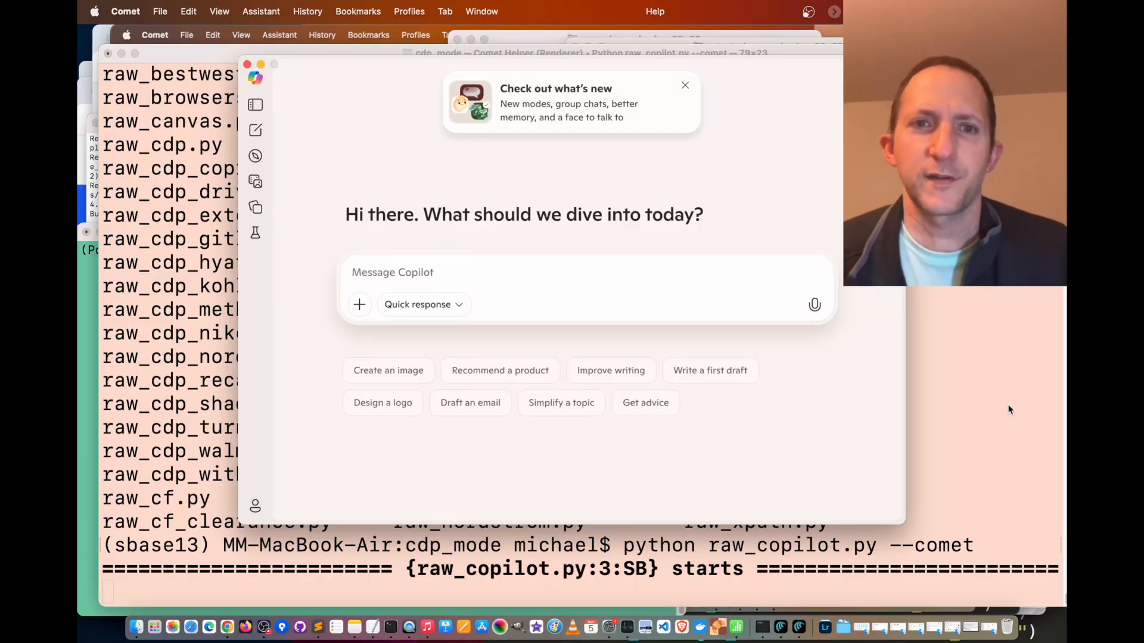
left_click(683, 85)
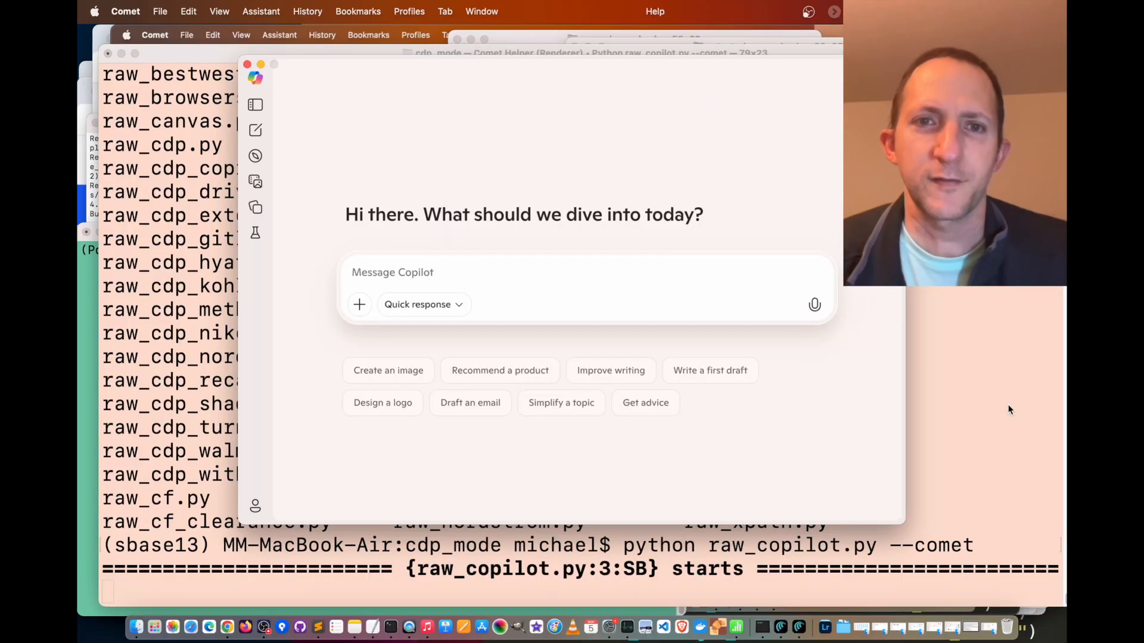
left_click(417, 304)
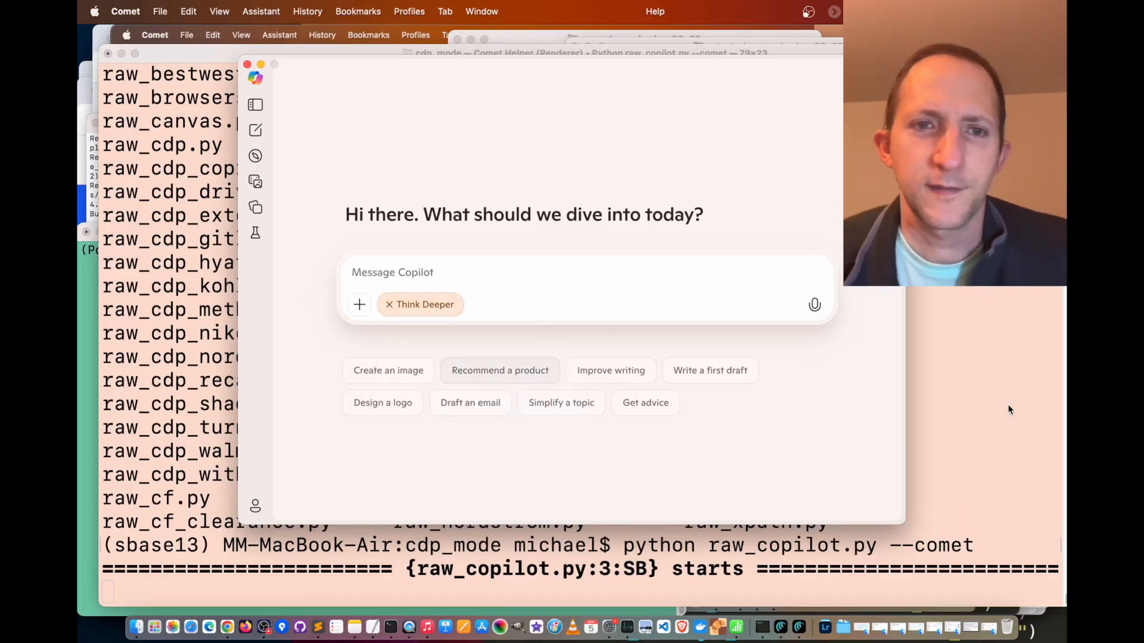
Step: Ask Copilot 'How to start automating with SeleniumBase?', pass the human check and save copilot_results.html
type("How to start automating with SeleniumBase?")
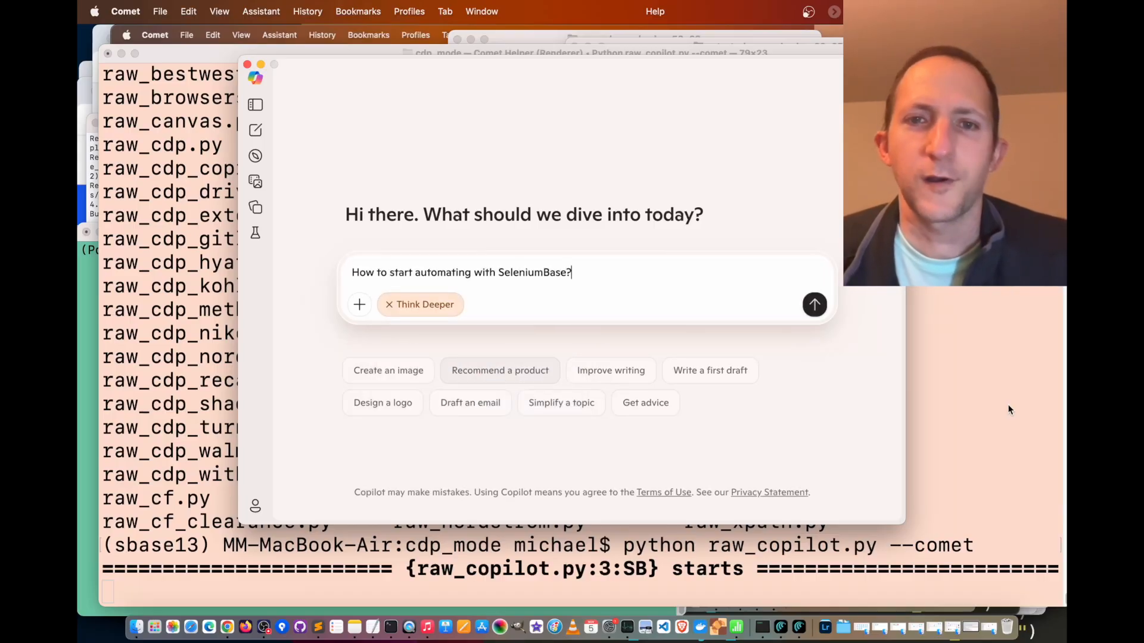
left_click(813, 304)
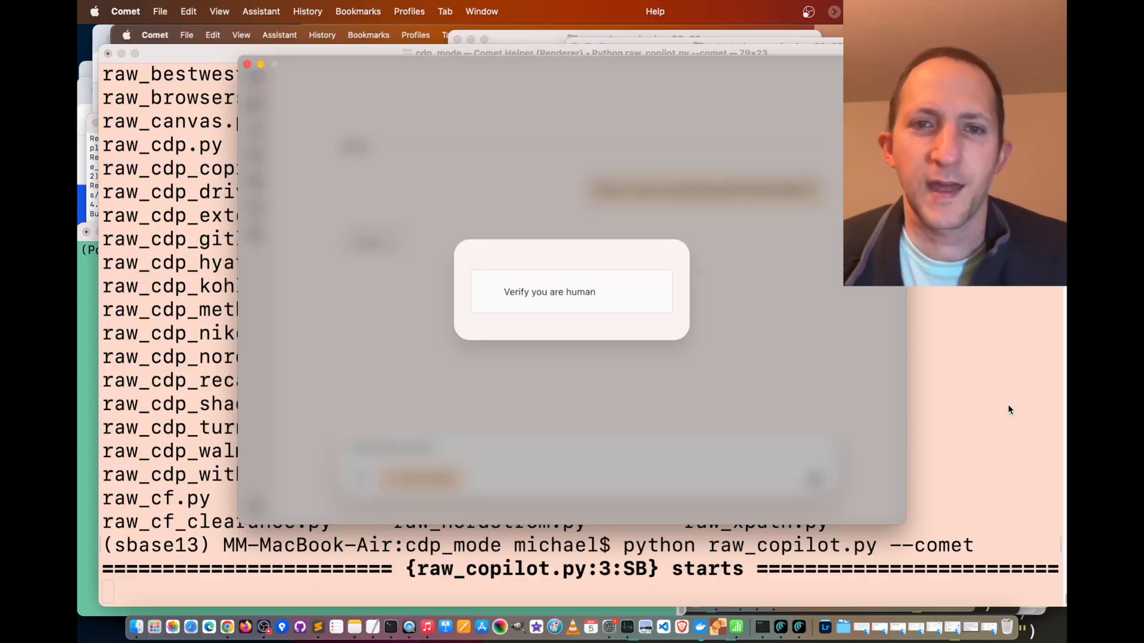
left_click(489, 292)
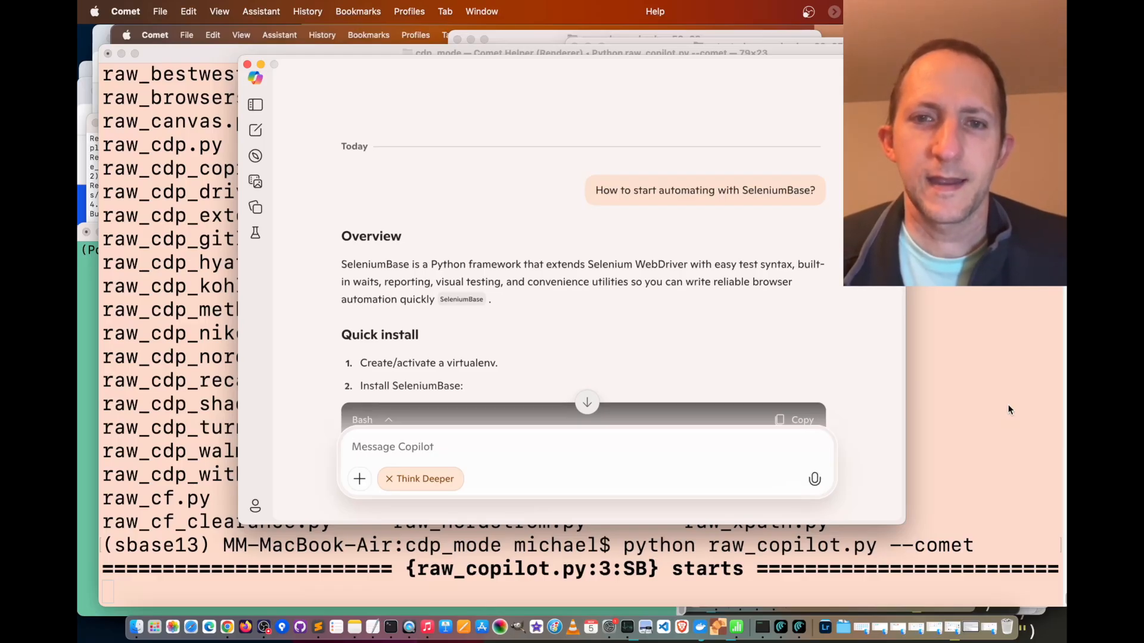
scroll("down", 3)
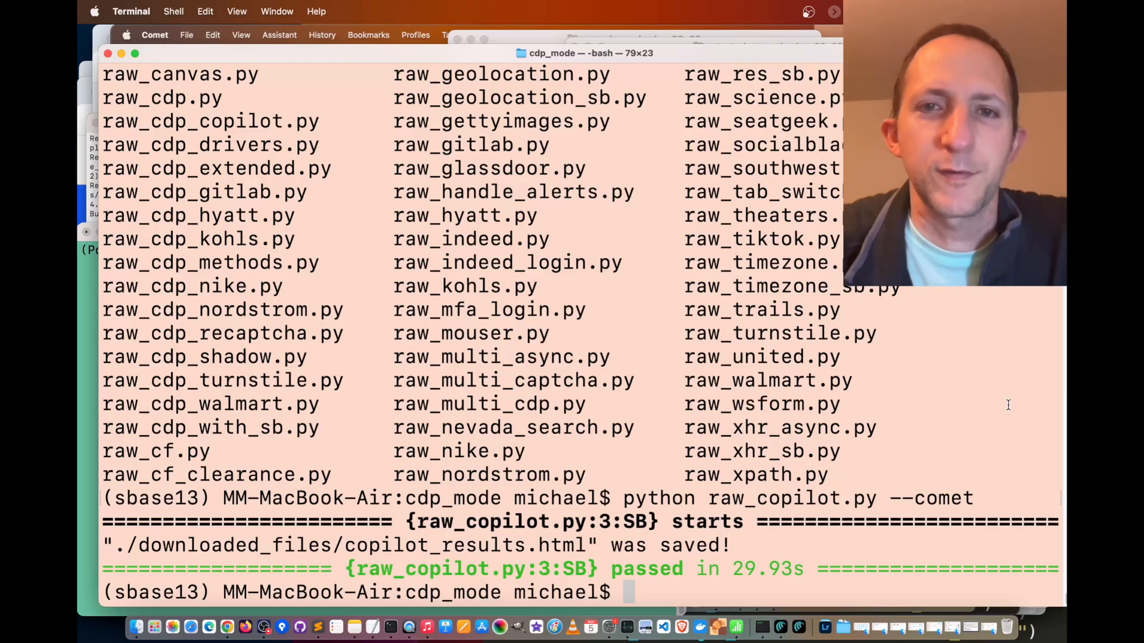
mouse_move(520, 362)
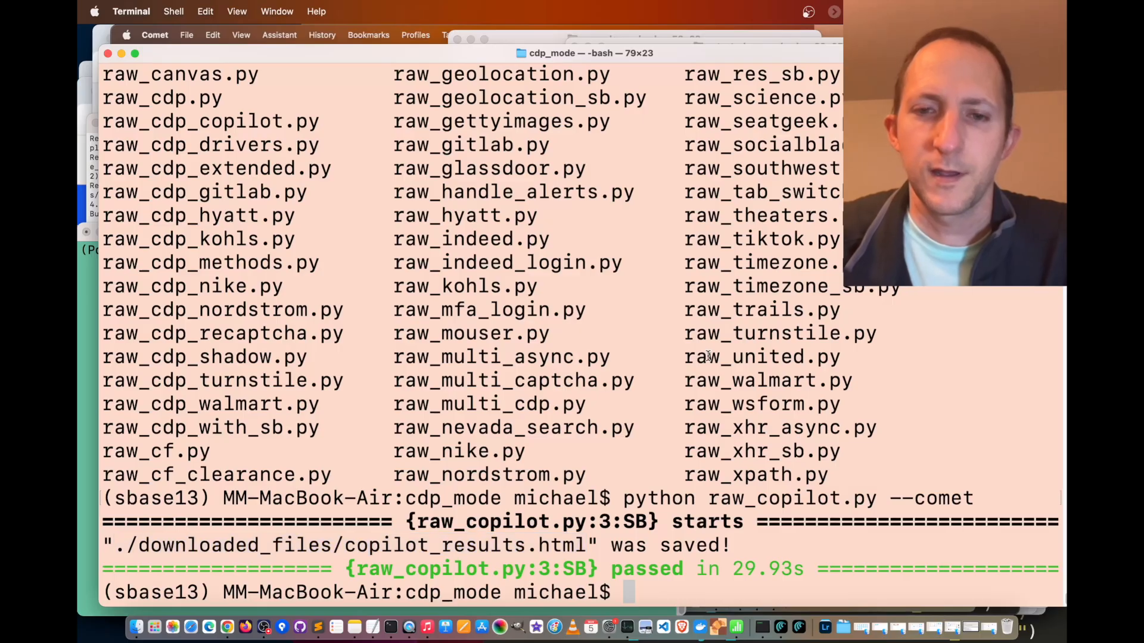
Step: View downloaded_files/copilot_results.html in Safari, then return to the cdp_mode listing
type("py")
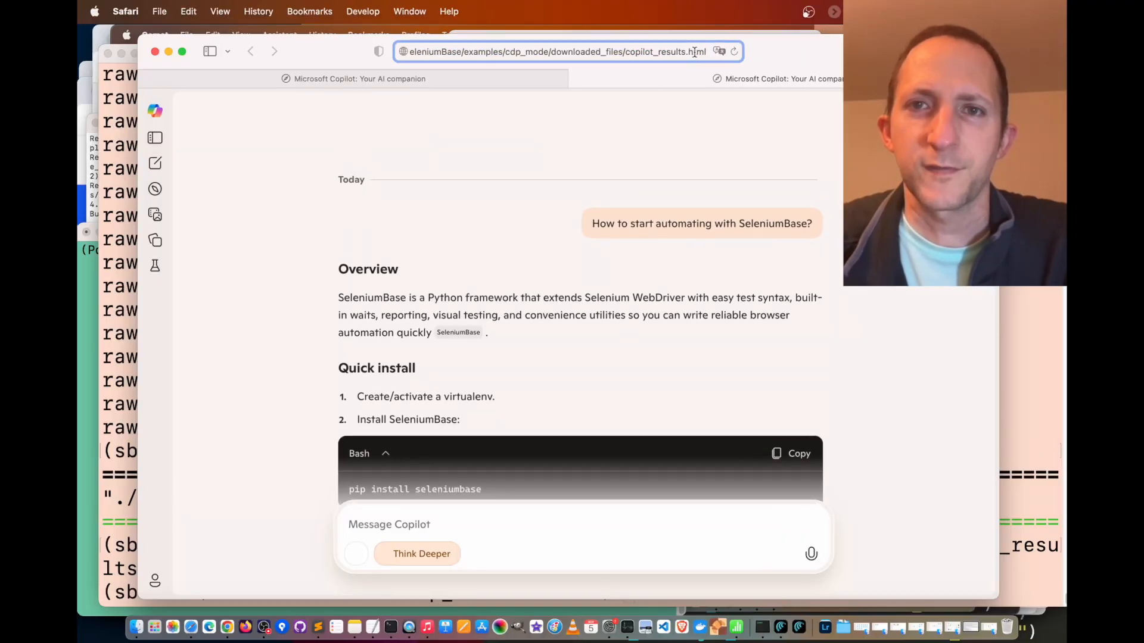
scroll("down", 3)
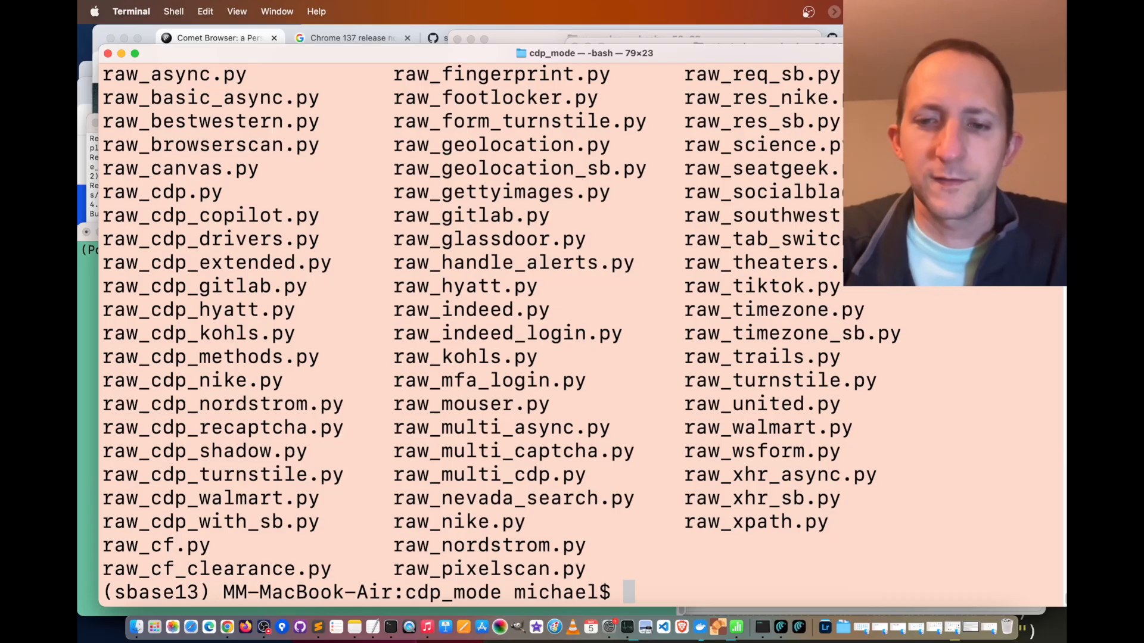
Step: Run raw_southwest.py --comet to search flights from Boston Area Airports to Chicago Area Airports
type("python raw")
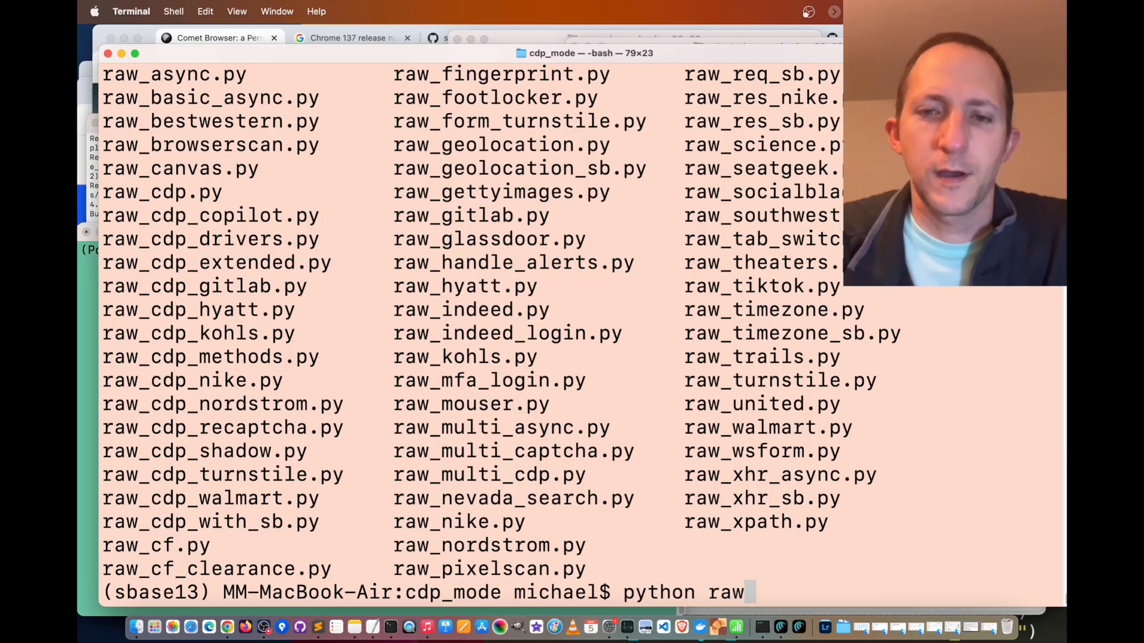
type("_southwest.py --comet")
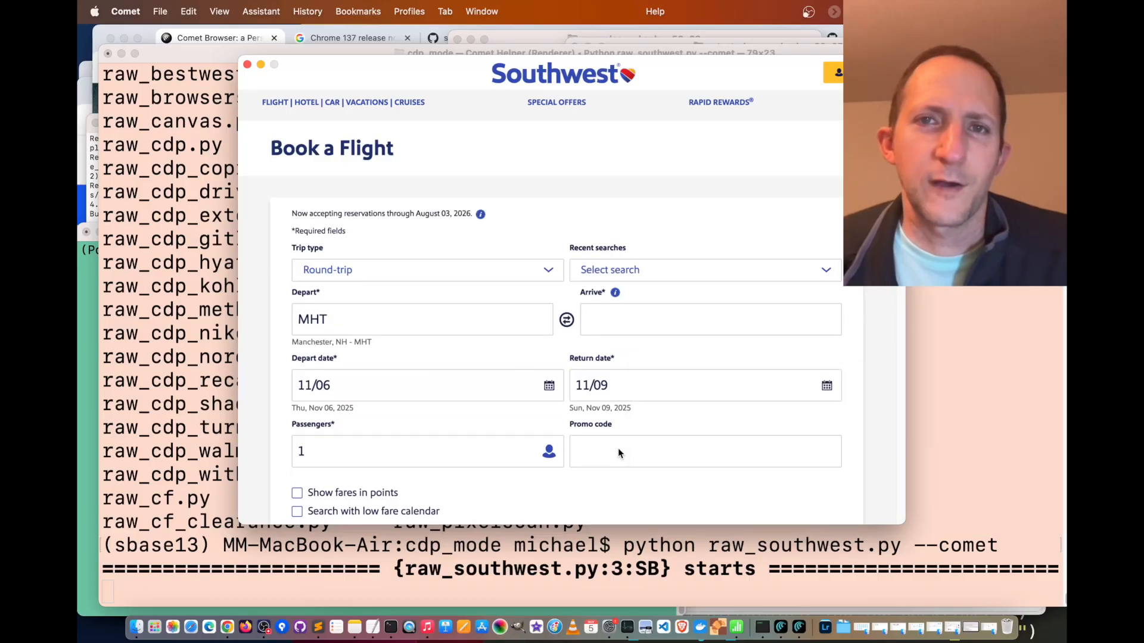
left_click(421, 319)
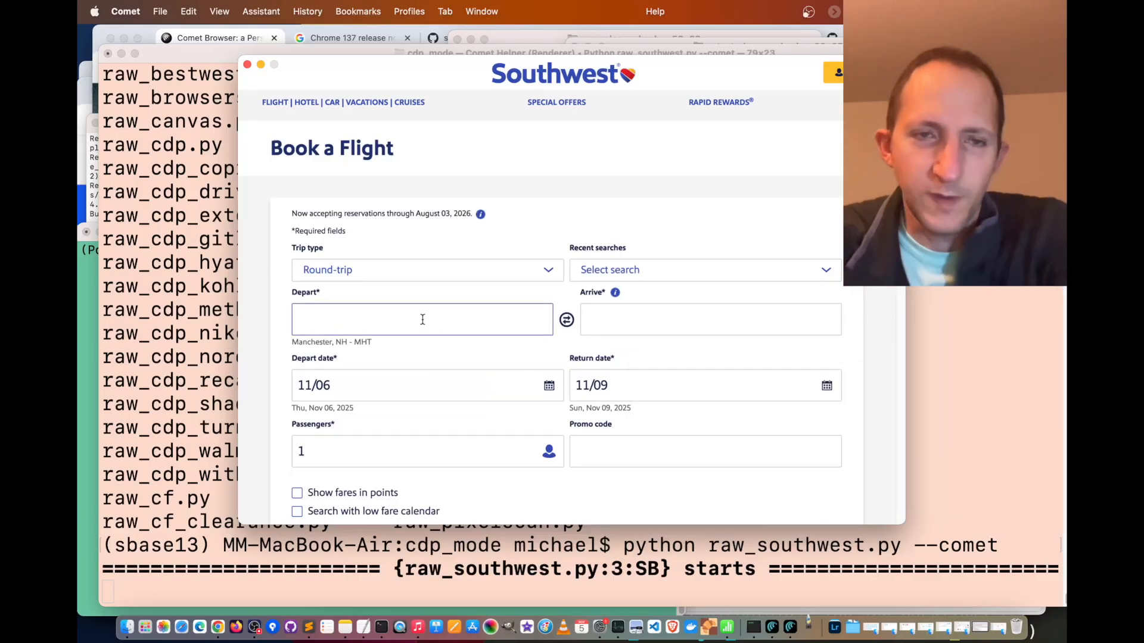
type("Boston Area Airports")
left_click(710, 319)
type("Chicago Area Airports")
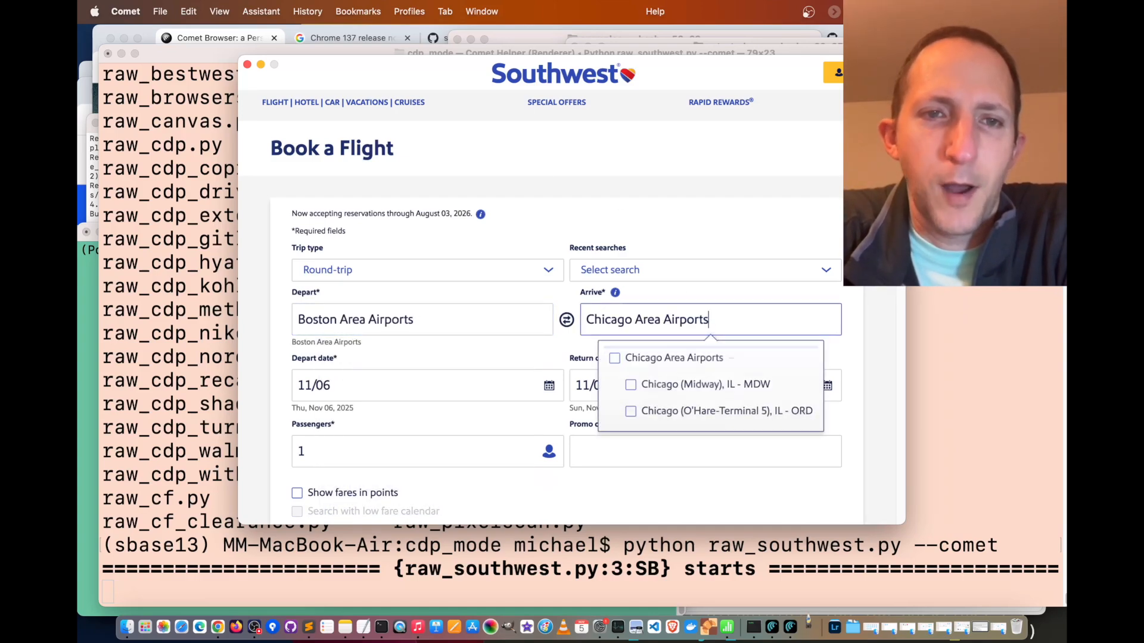
scroll("down", 3)
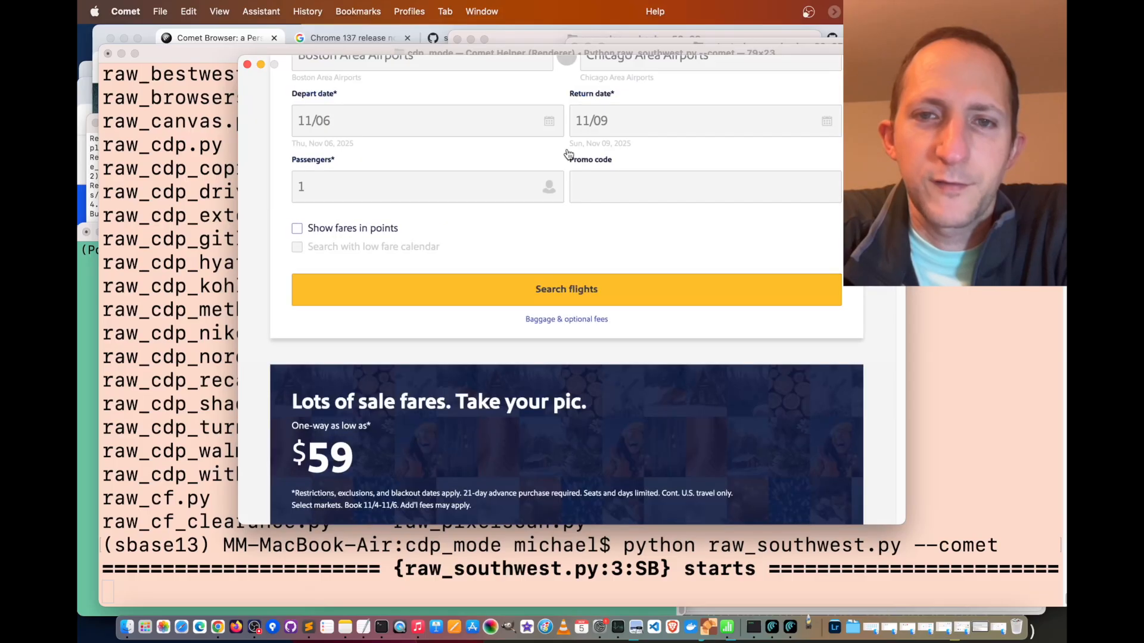
left_click(565, 288)
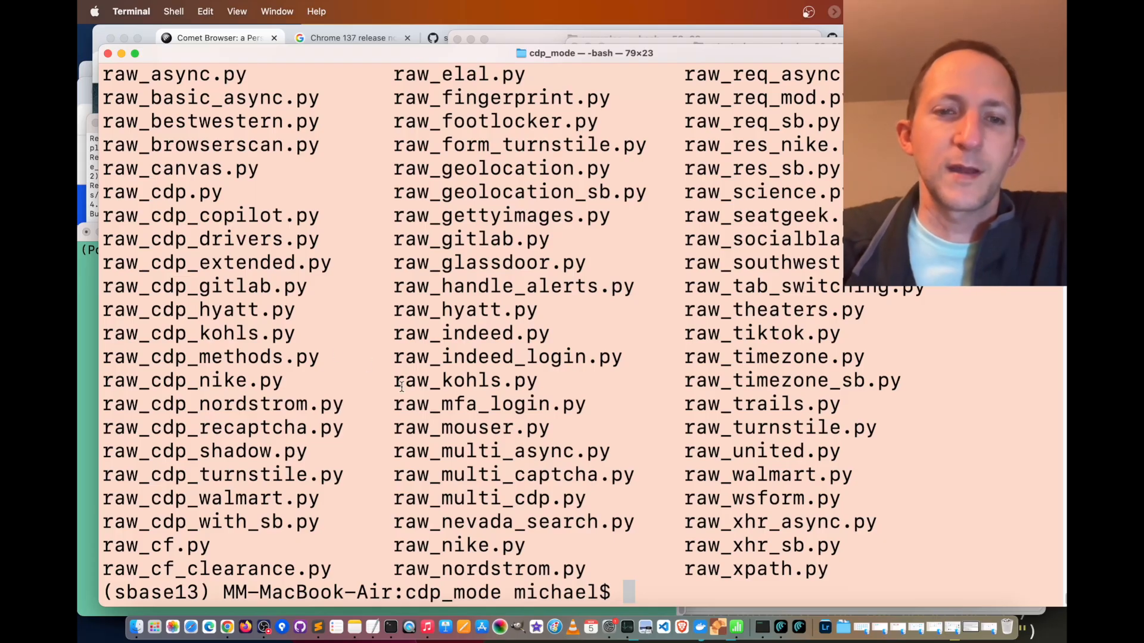
mouse_move(232, 597)
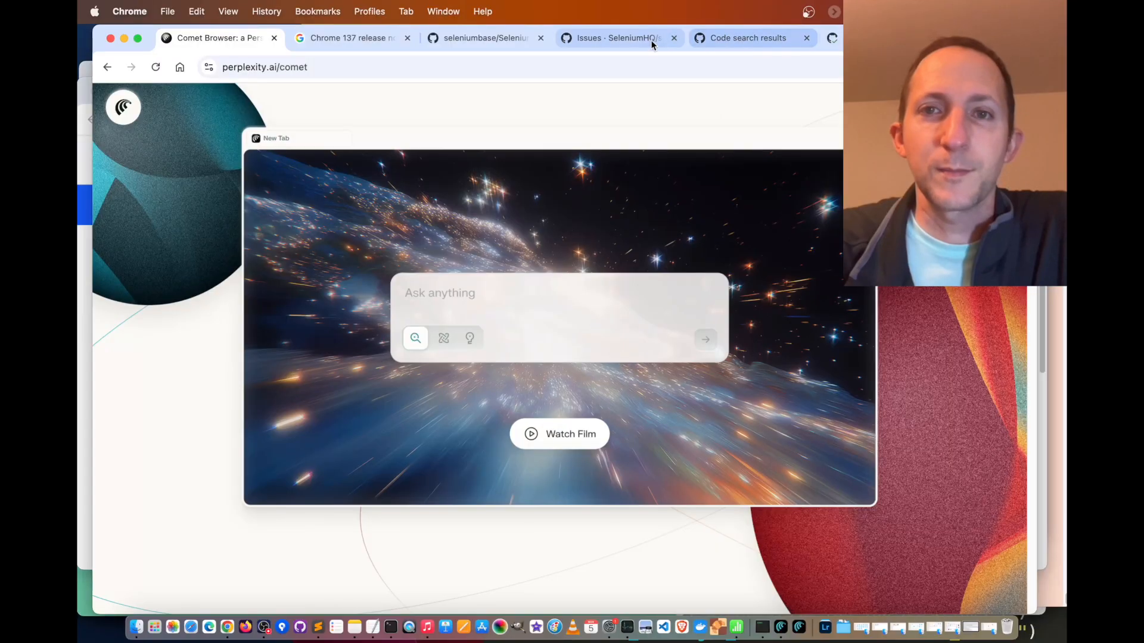
Step: Switch to the seleniumbase/SeleniumBase GitHub tab and scroll past the file list to the README
left_click(483, 37)
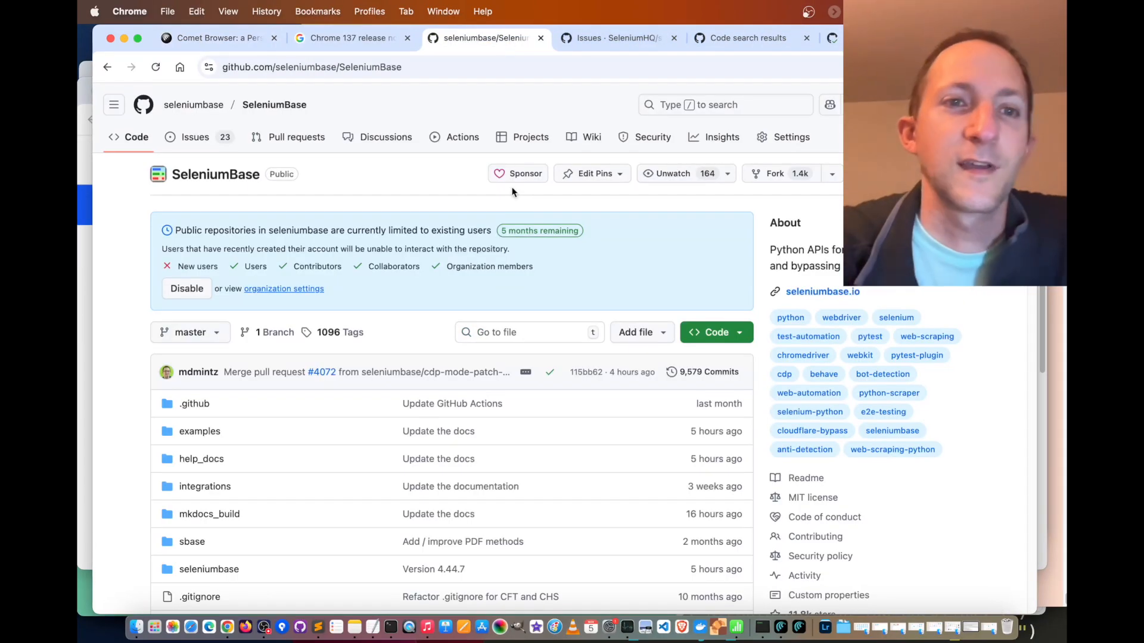
scroll("down", 3)
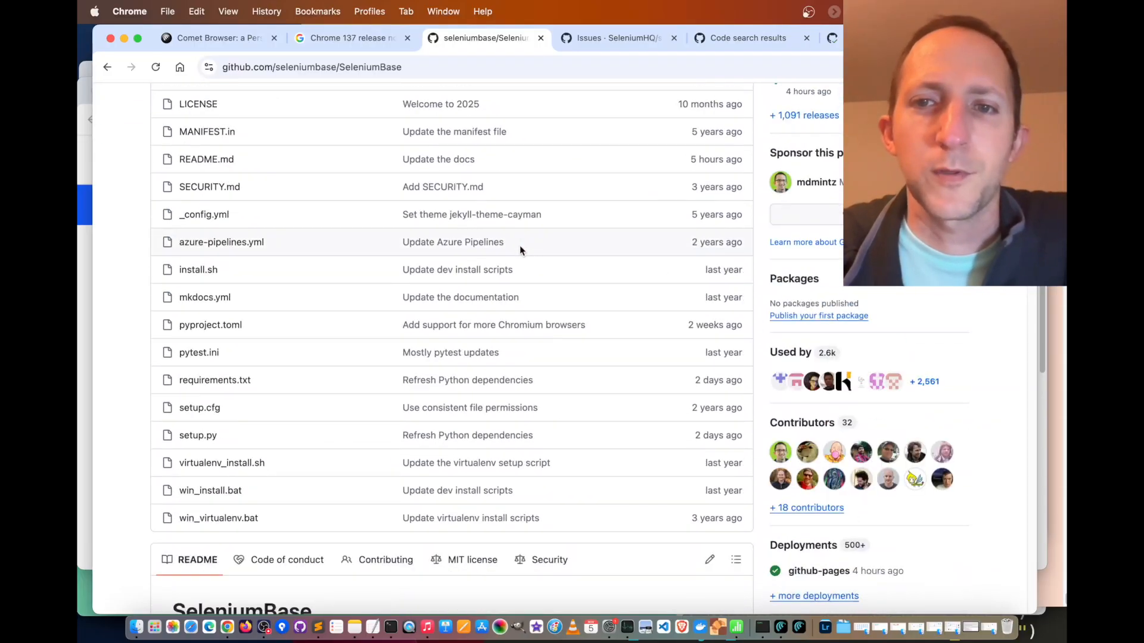
scroll("down", 3)
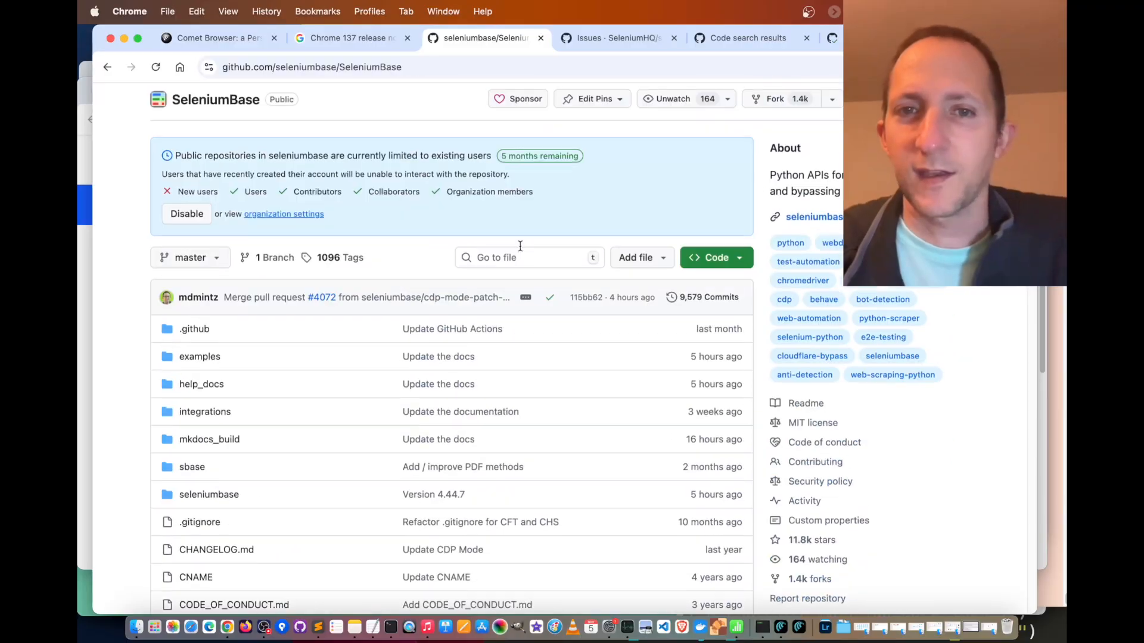
scroll("down", 3)
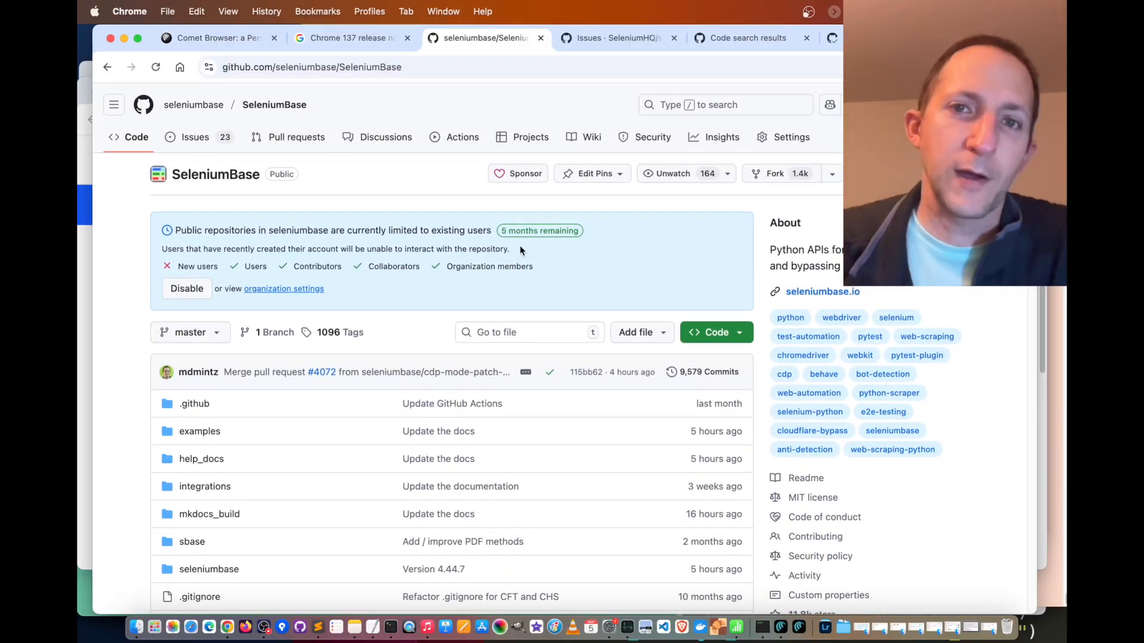
mouse_move(551, 323)
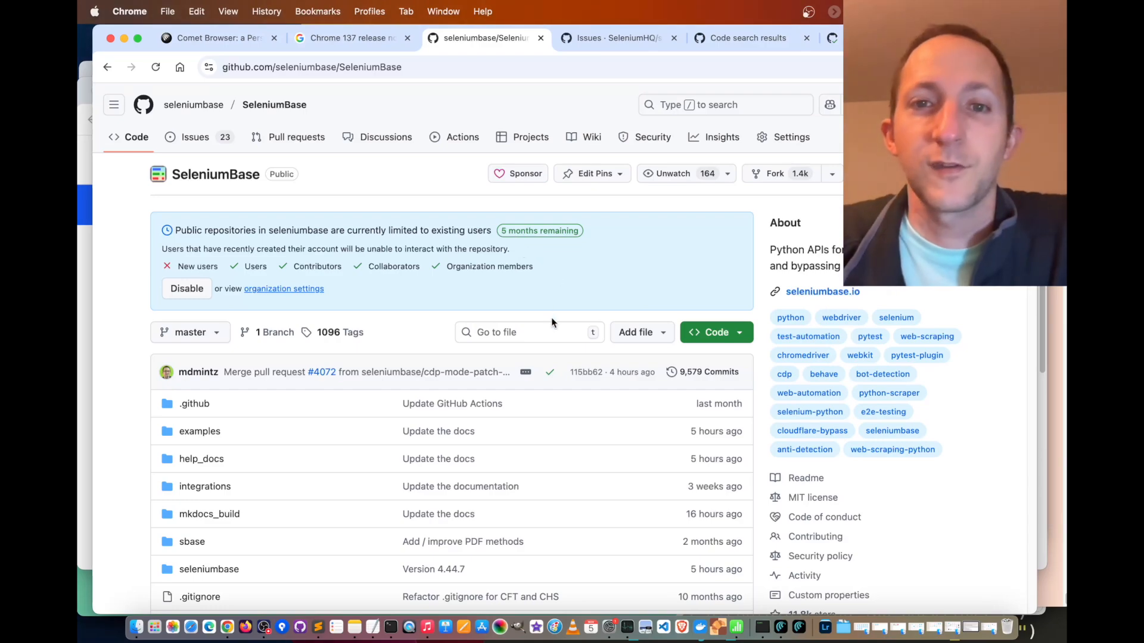
mouse_move(550, 323)
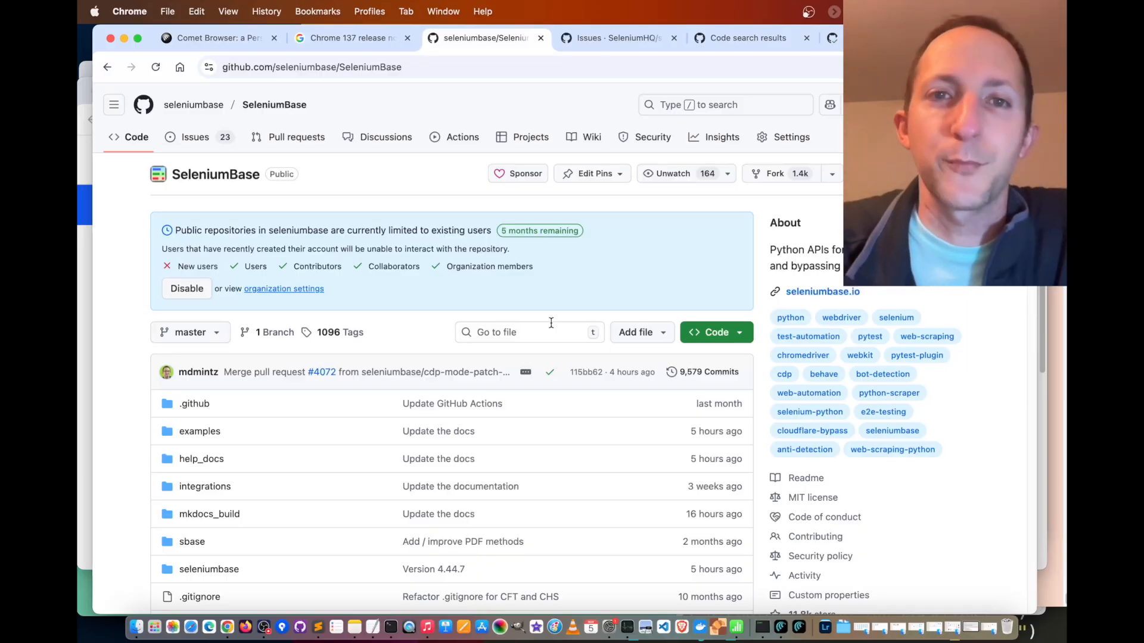
mouse_move(528, 353)
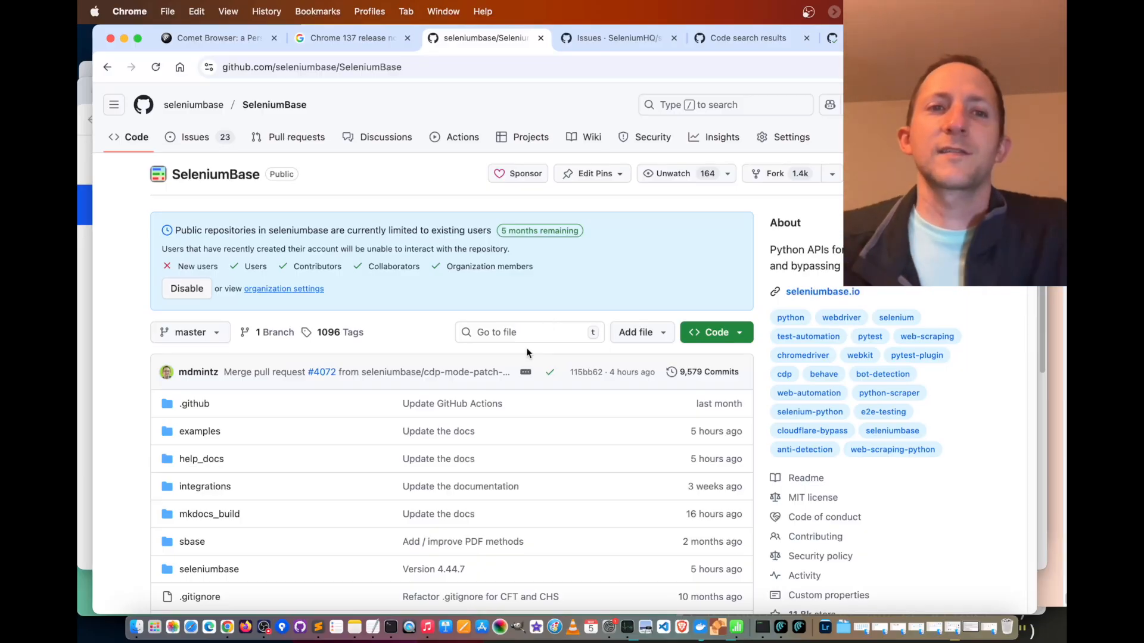
scroll("down", 3)
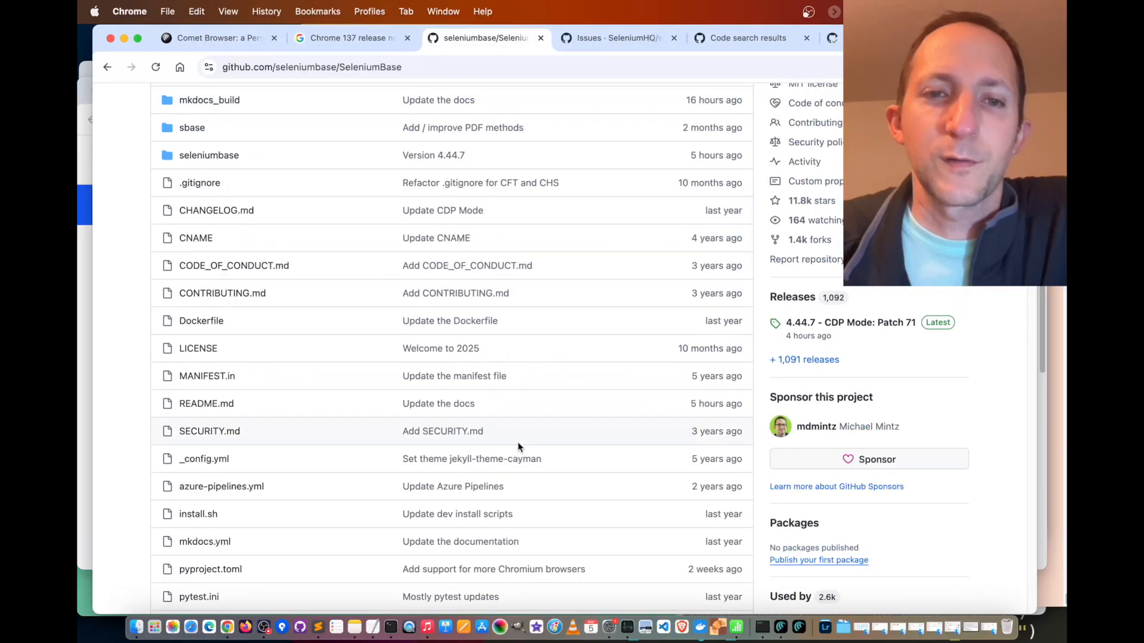
scroll("down", 3)
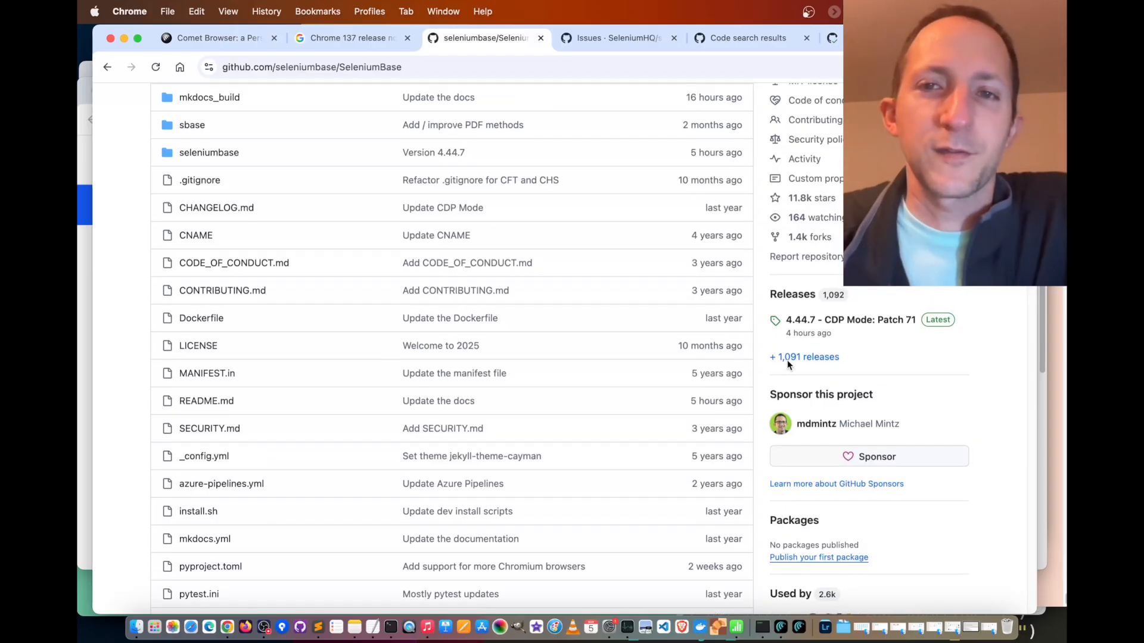
scroll("down", 3)
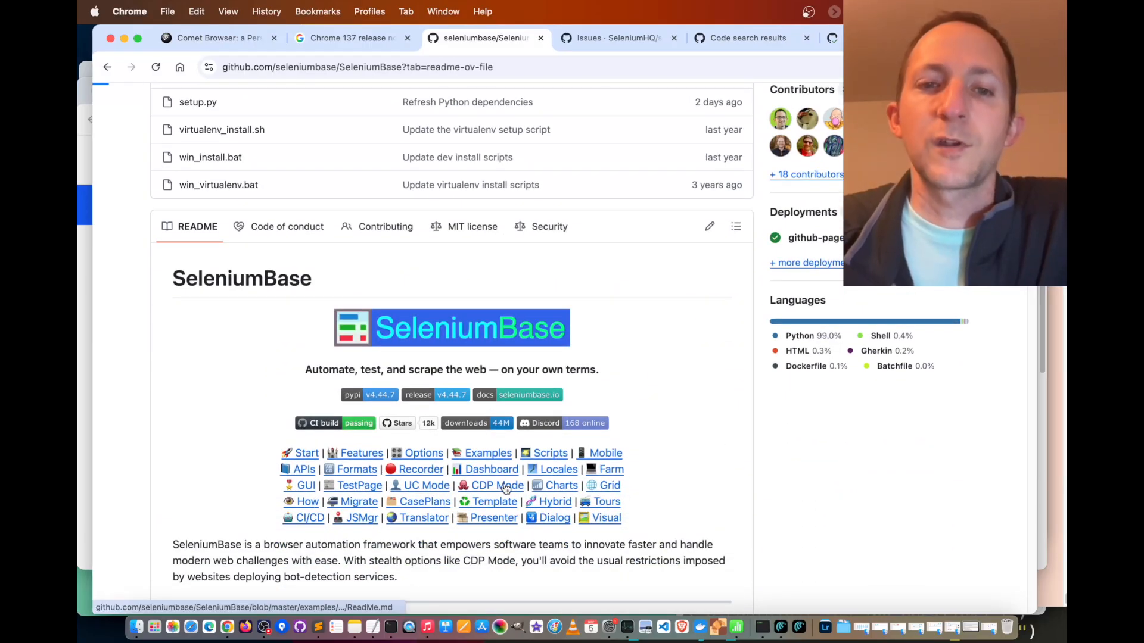
Step: Read the examples/cdp_mode ReadMe with its raw_gitlab.py usage, then return to the repo home page
left_click(495, 485)
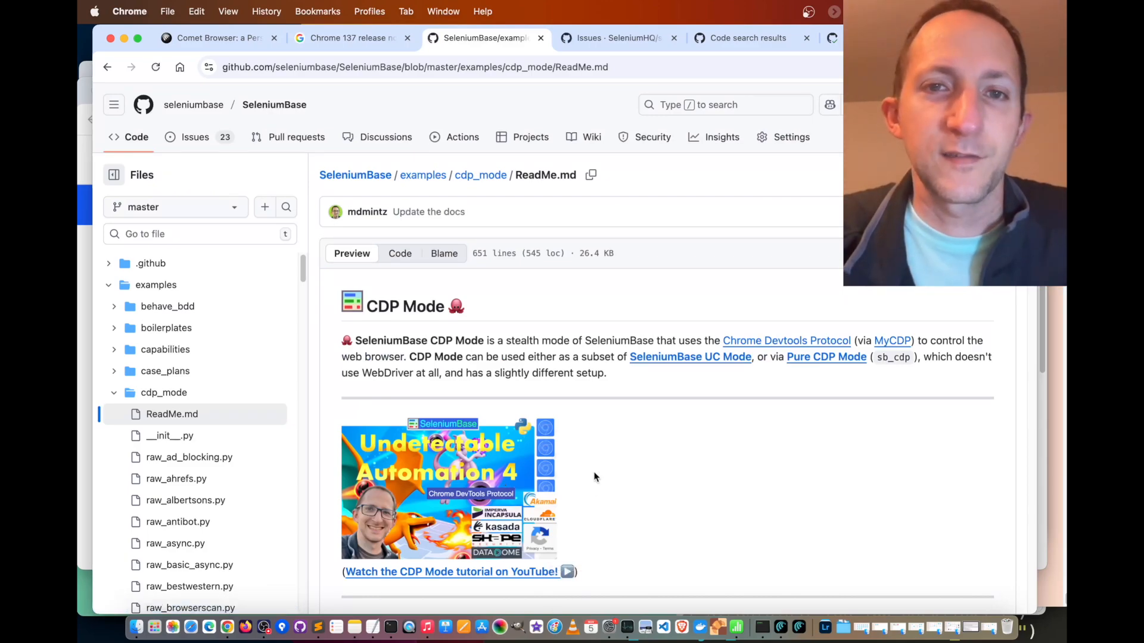
scroll("down", 3)
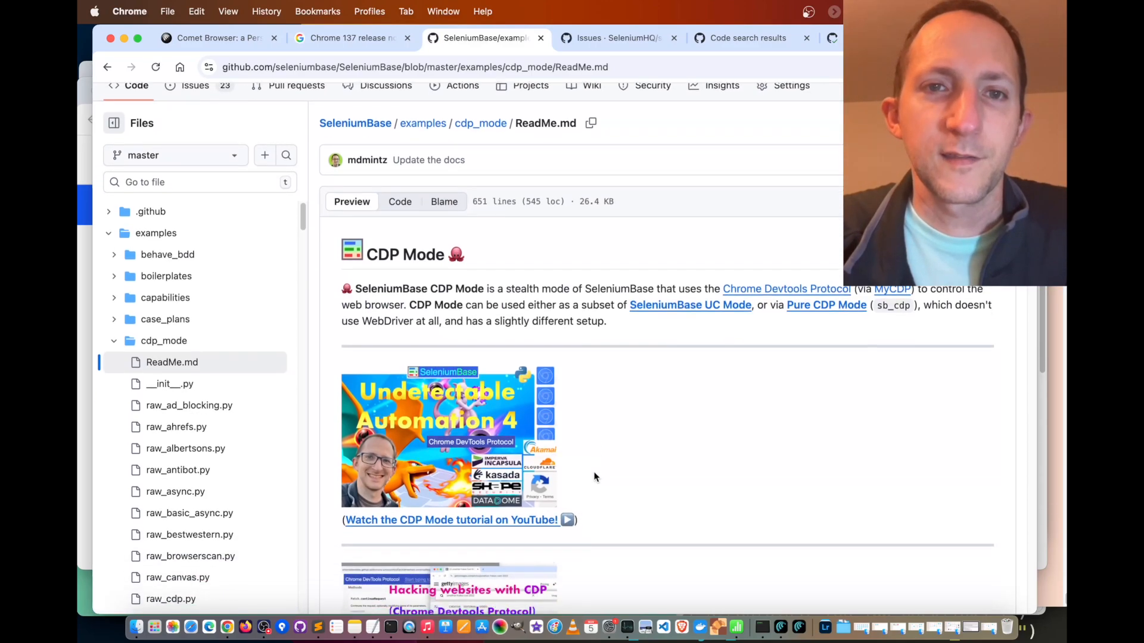
scroll("down", 3)
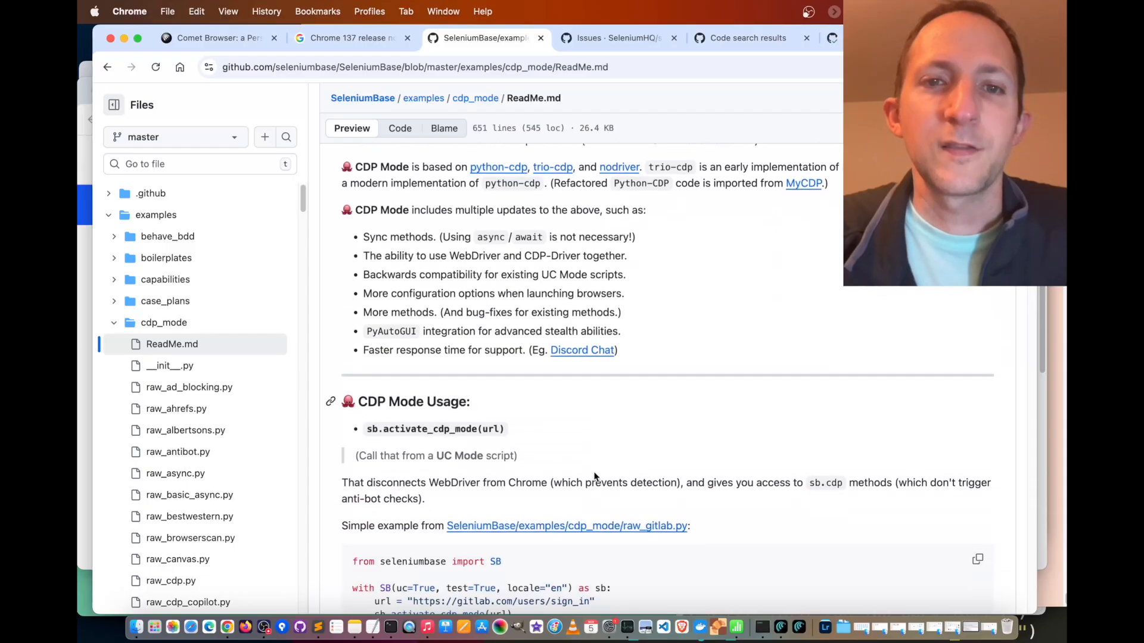
scroll("down", 3)
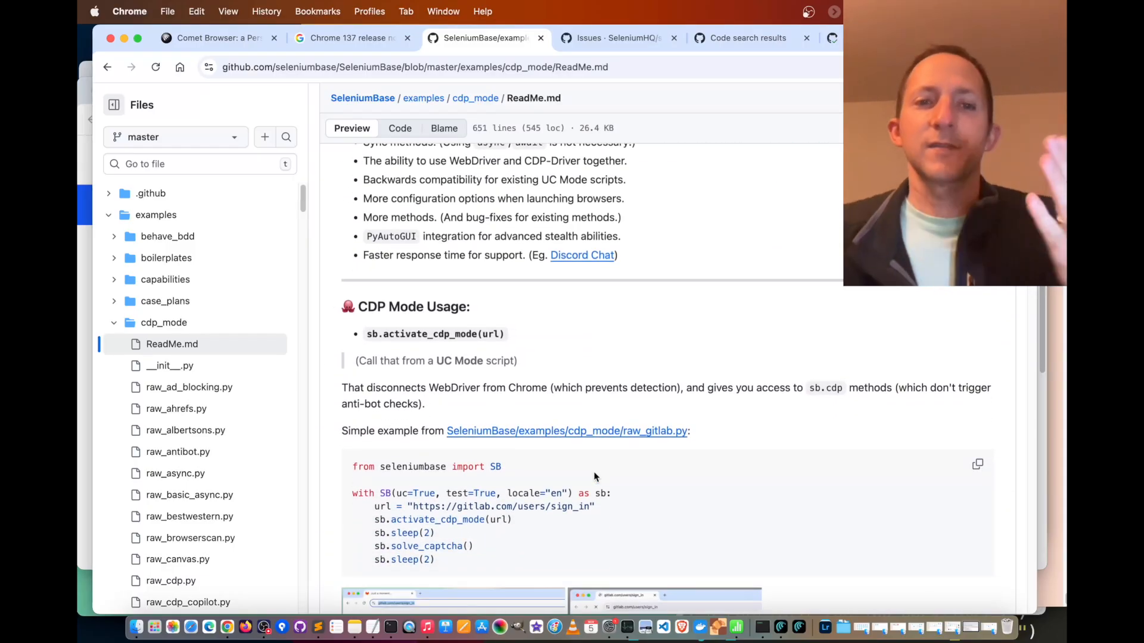
scroll("down", 3)
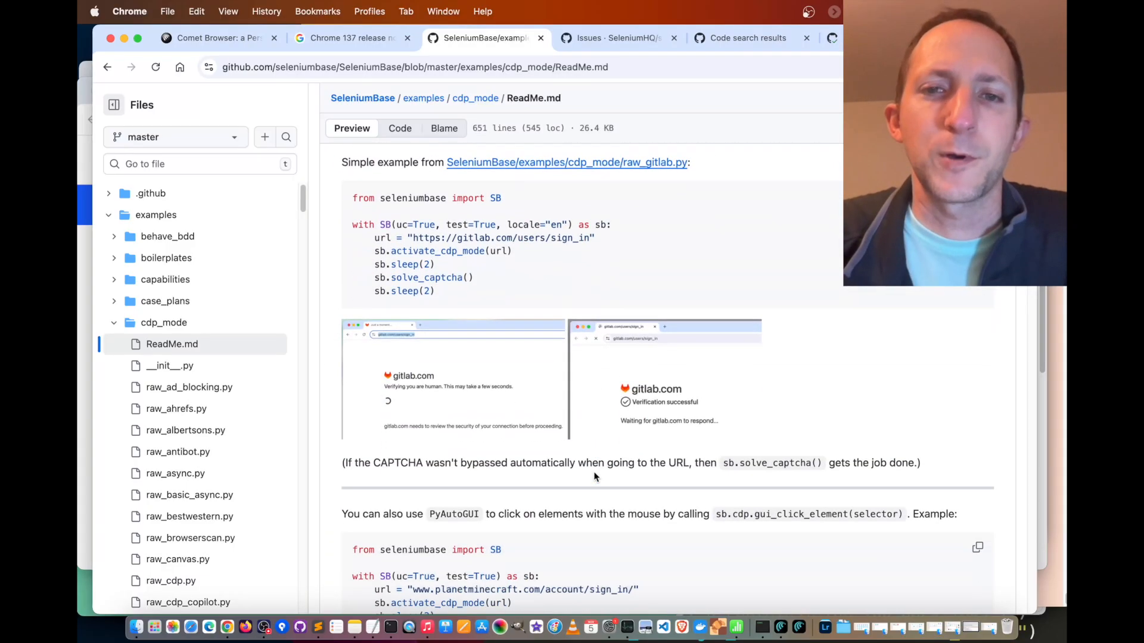
scroll("down", 3)
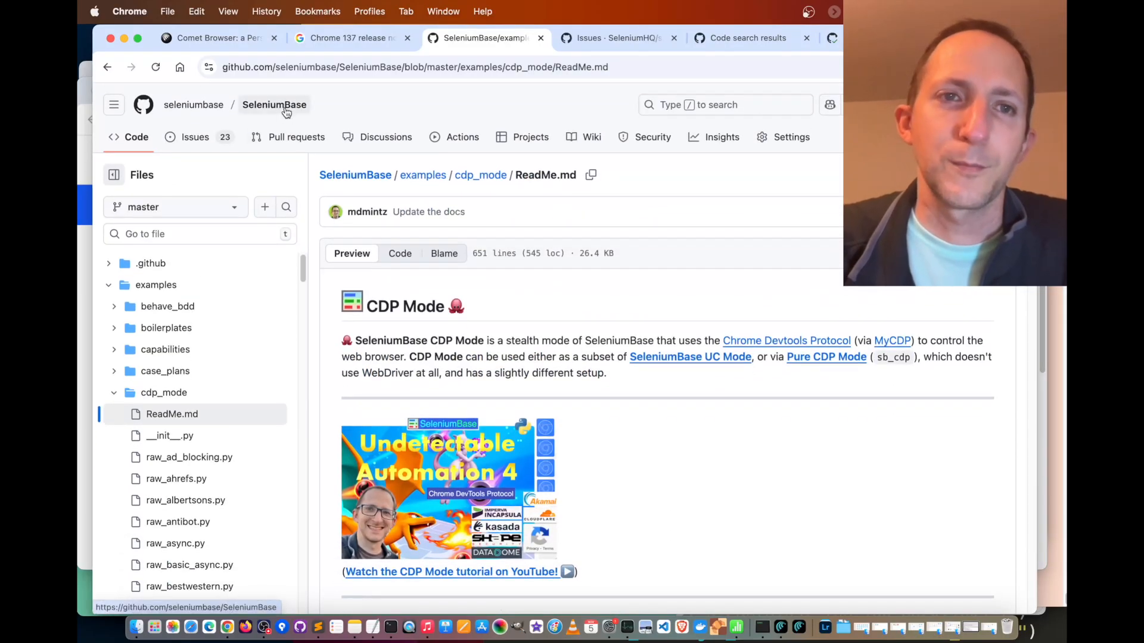
left_click(274, 105)
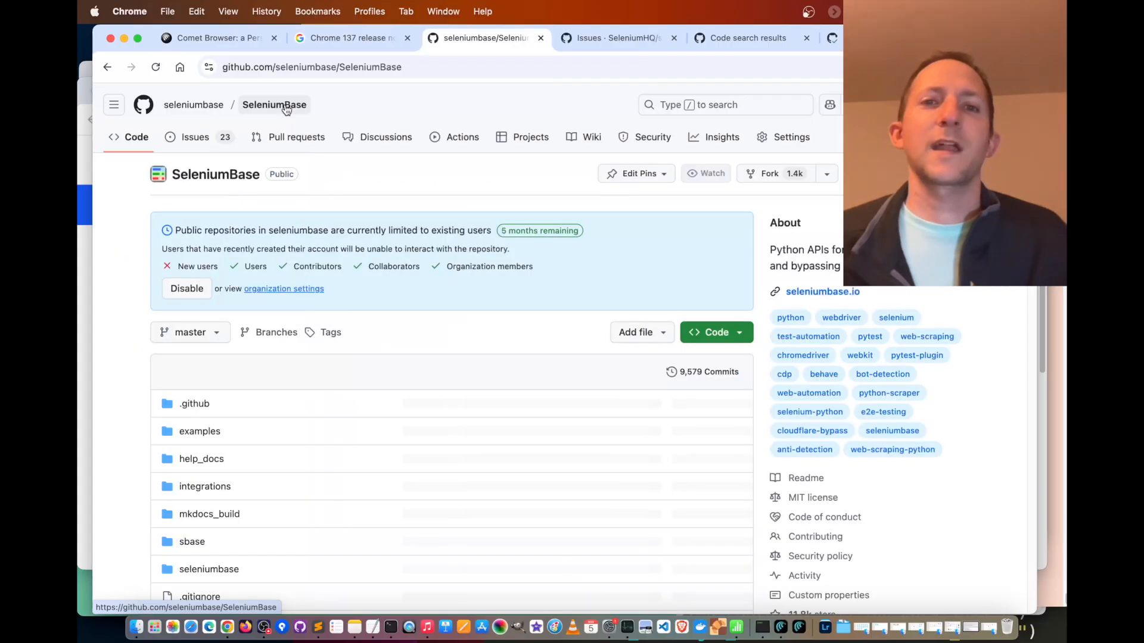